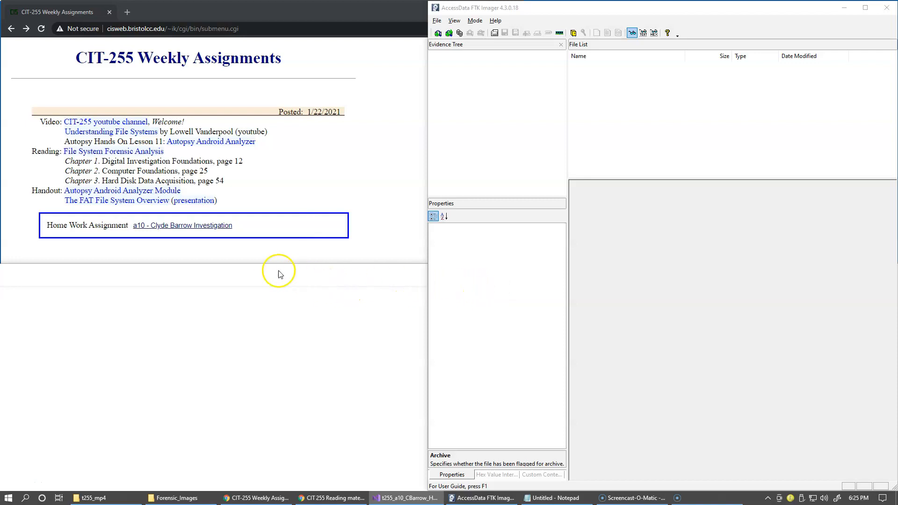
{"action": "mouse_move", "coordinate": [205, 228]}
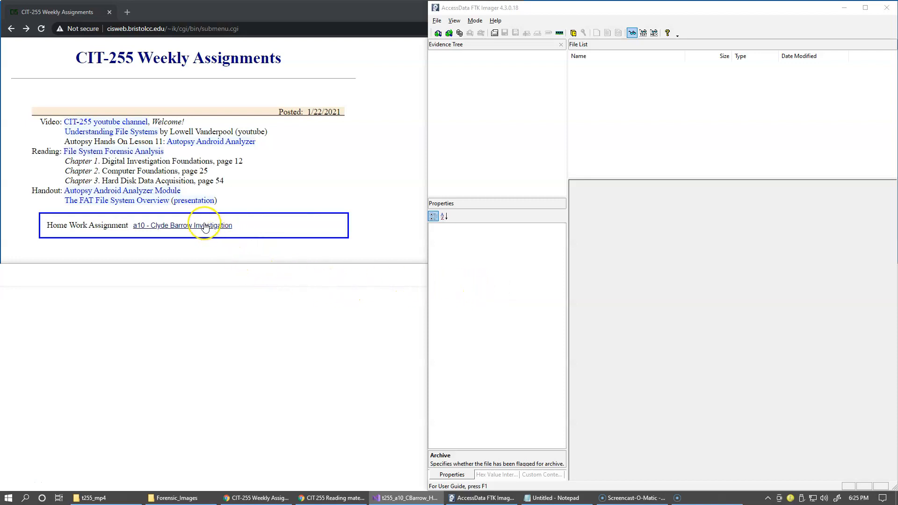
Open the 'a10 - Clyde Barrow Investigation' link from the CIT-255 Weekly Assignments page
{"action": "left_click", "coordinate": [182, 225]}
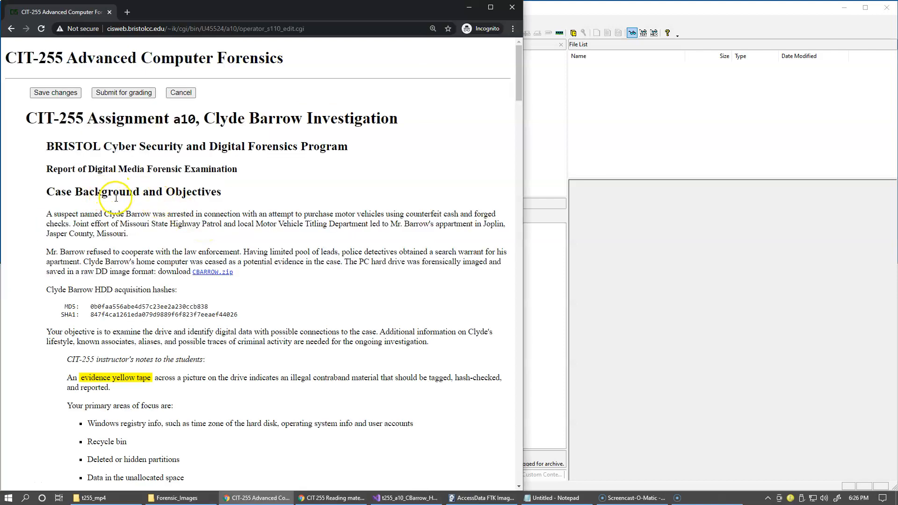
{"action": "mouse_move", "coordinate": [181, 218]}
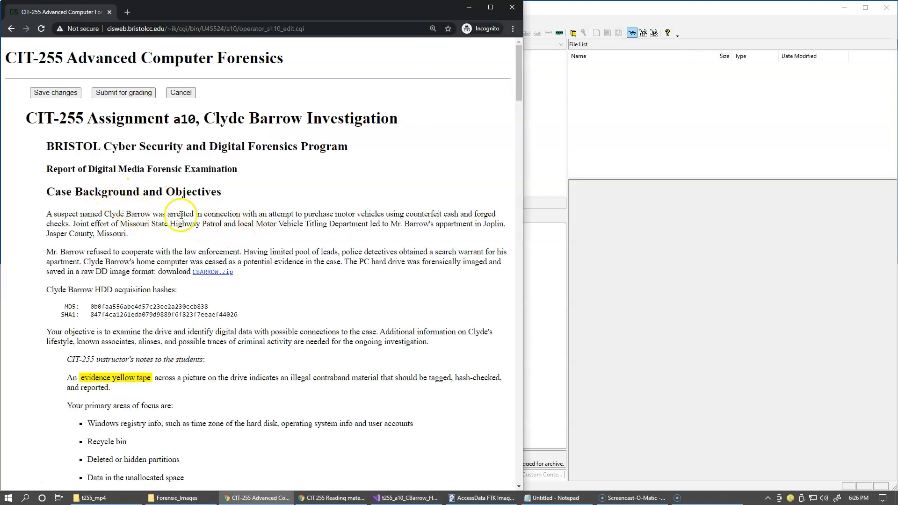
{"action": "double_click", "coordinate": [181, 214]}
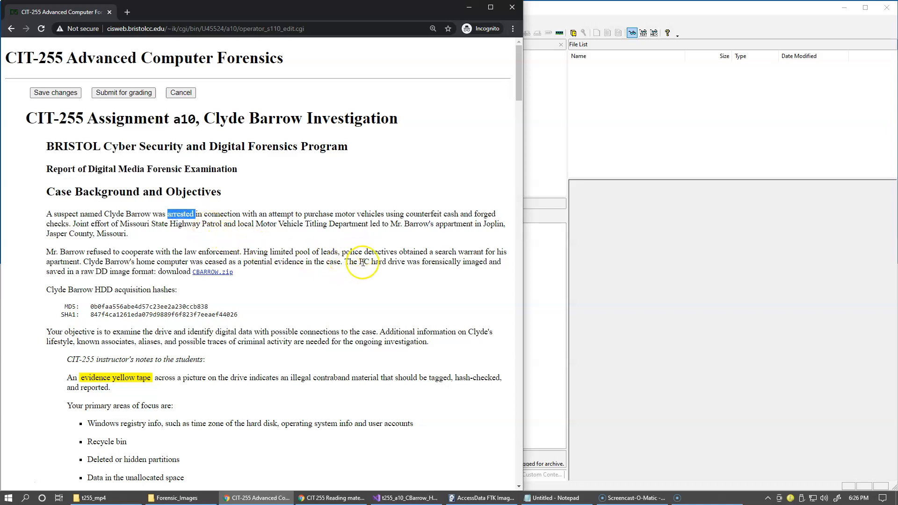
{"action": "mouse_move", "coordinate": [432, 223]}
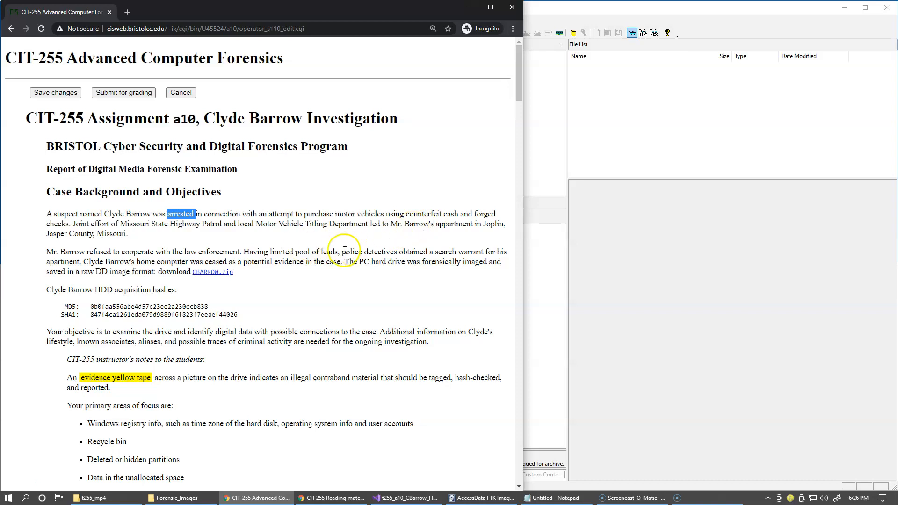
{"action": "mouse_move", "coordinate": [135, 223]}
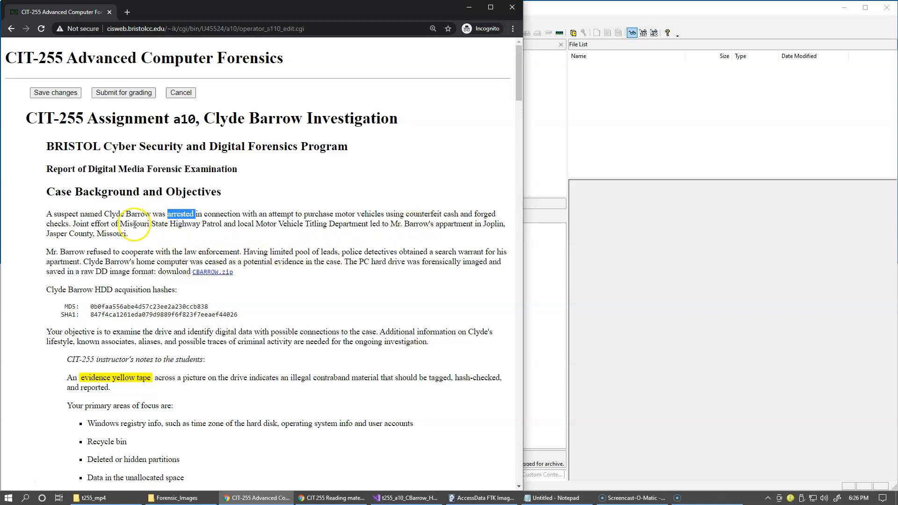
{"action": "double_click", "coordinate": [135, 224]}
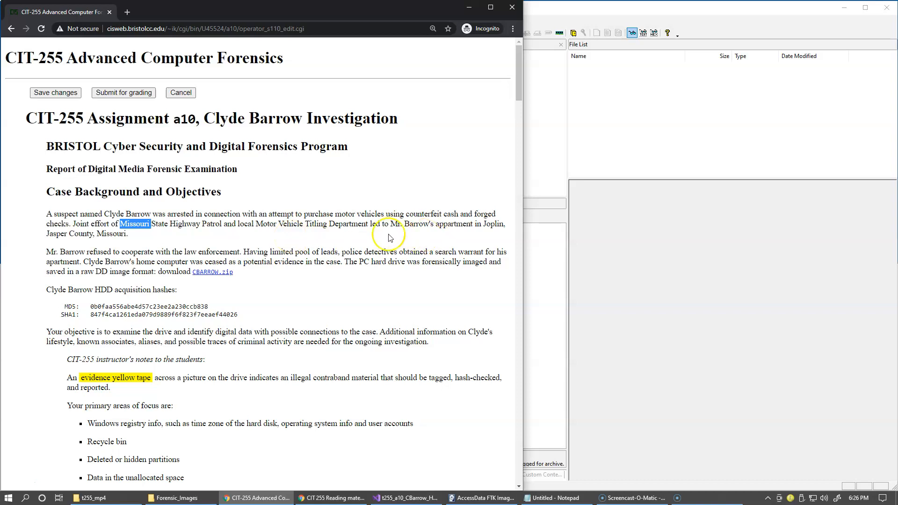
{"action": "mouse_move", "coordinate": [136, 233]}
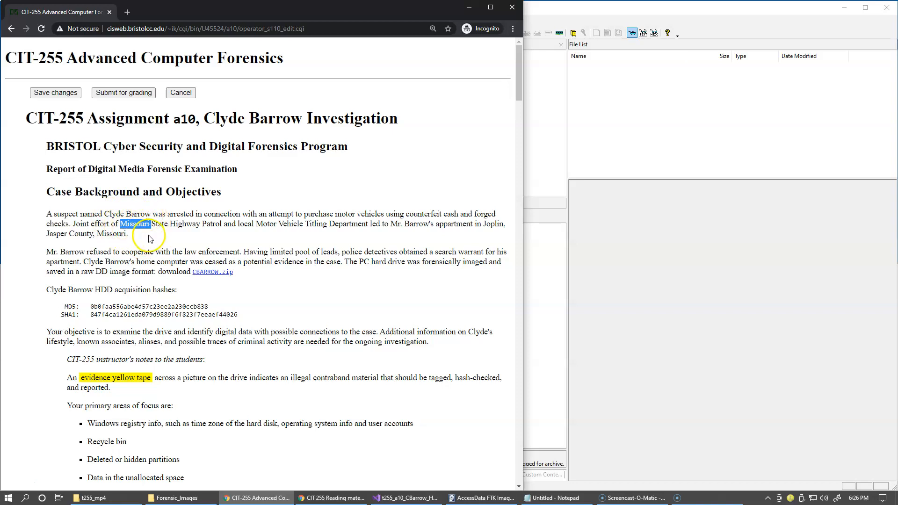
{"action": "mouse_move", "coordinate": [304, 286]}
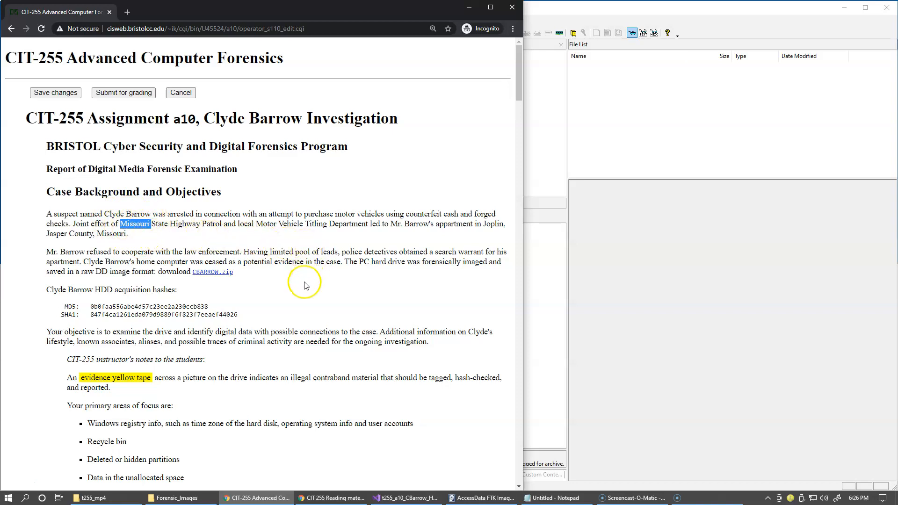
{"action": "mouse_move", "coordinate": [333, 287]}
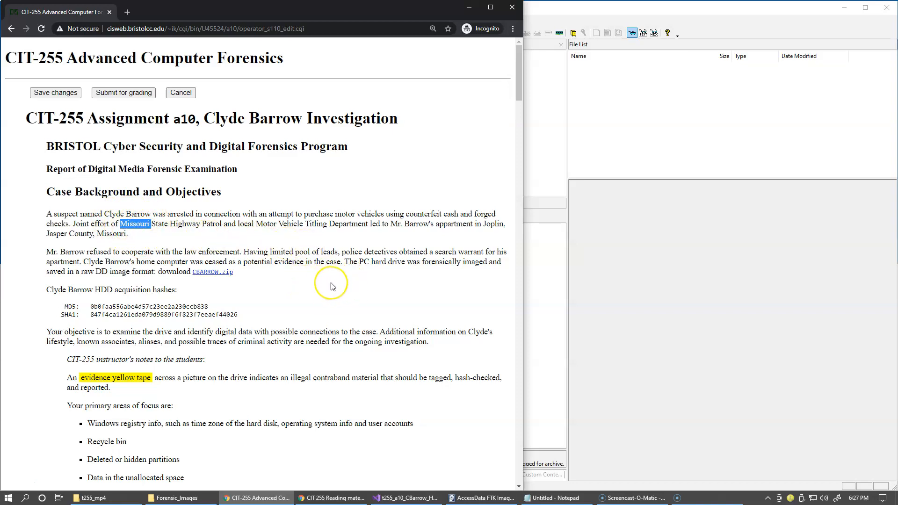
{"action": "mouse_move", "coordinate": [331, 285]}
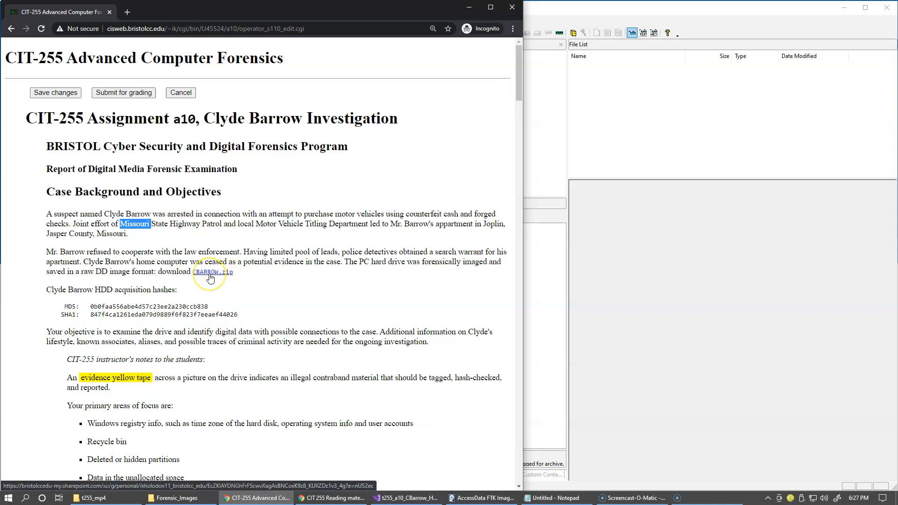
{"action": "mouse_move", "coordinate": [184, 306]}
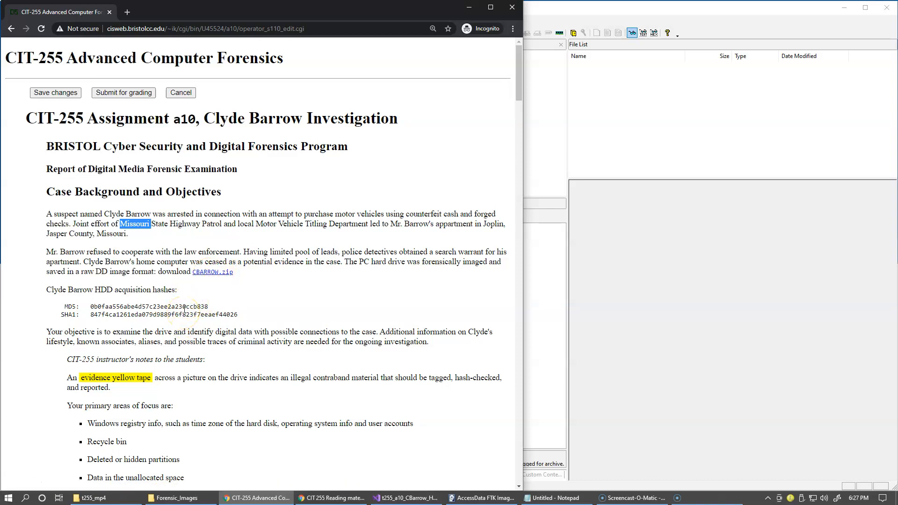
{"action": "mouse_move", "coordinate": [185, 303]}
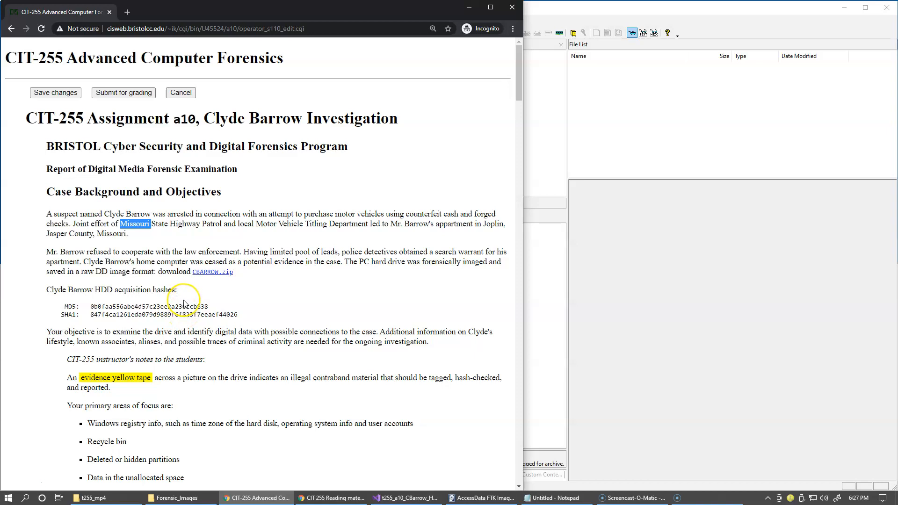
{"action": "mouse_move", "coordinate": [185, 332]}
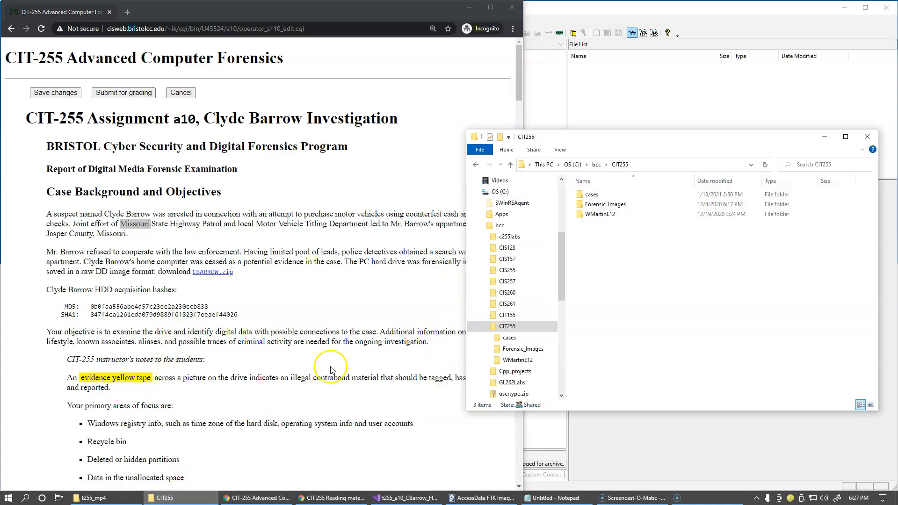
{"action": "mouse_move", "coordinate": [338, 288]}
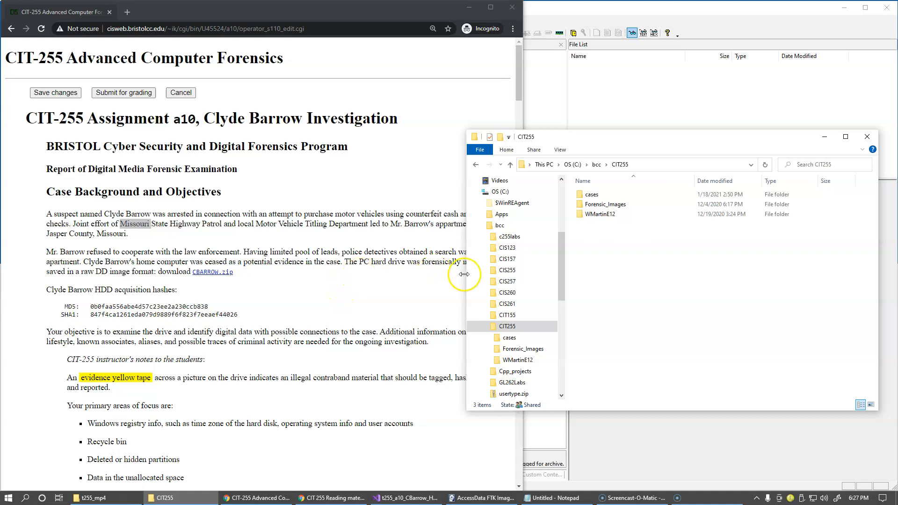
Go into C:\bcc\CIT255\Forensic_Images and select the CBARROW.001 image file
{"action": "left_click", "coordinate": [630, 164]}
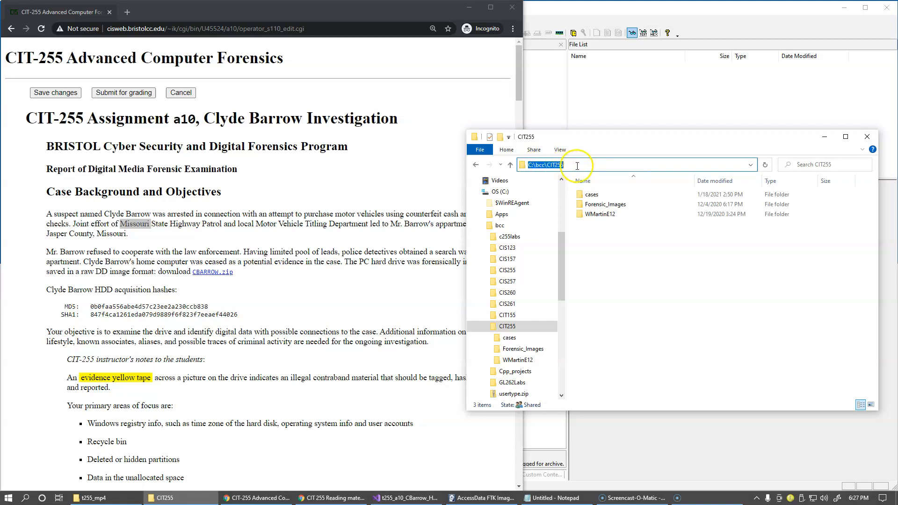
{"action": "left_click", "coordinate": [605, 205]}
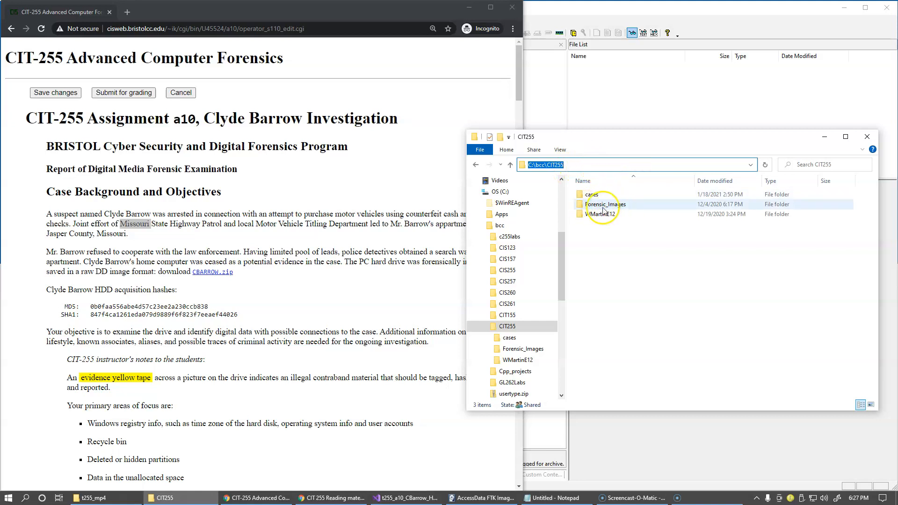
{"action": "mouse_move", "coordinate": [602, 205]}
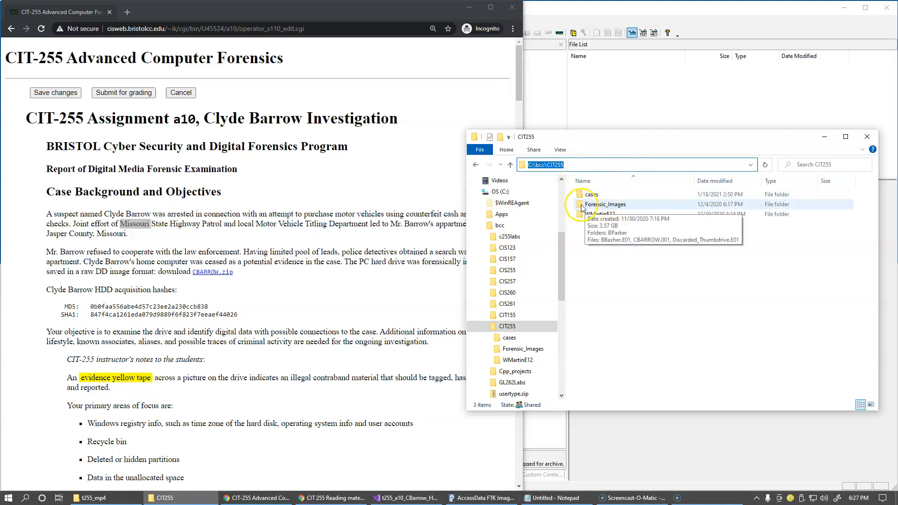
{"action": "double_click", "coordinate": [608, 204]}
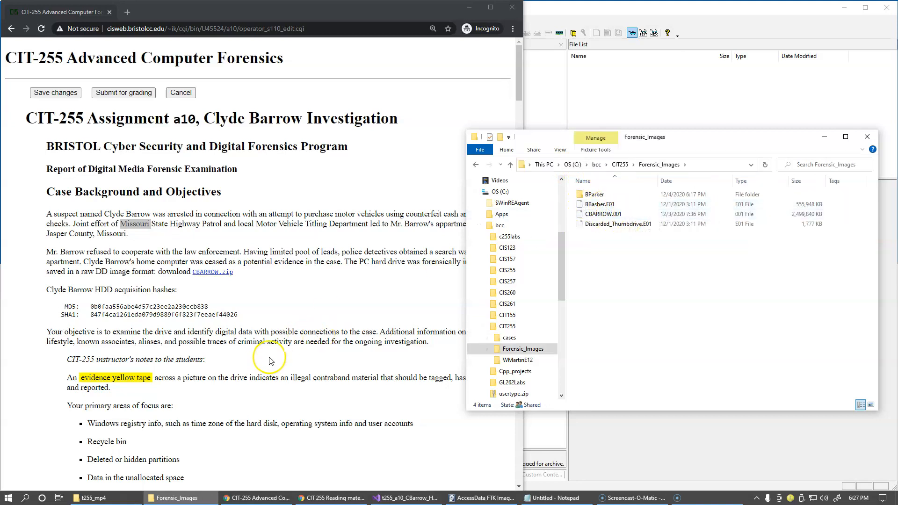
{"action": "mouse_move", "coordinate": [211, 272]}
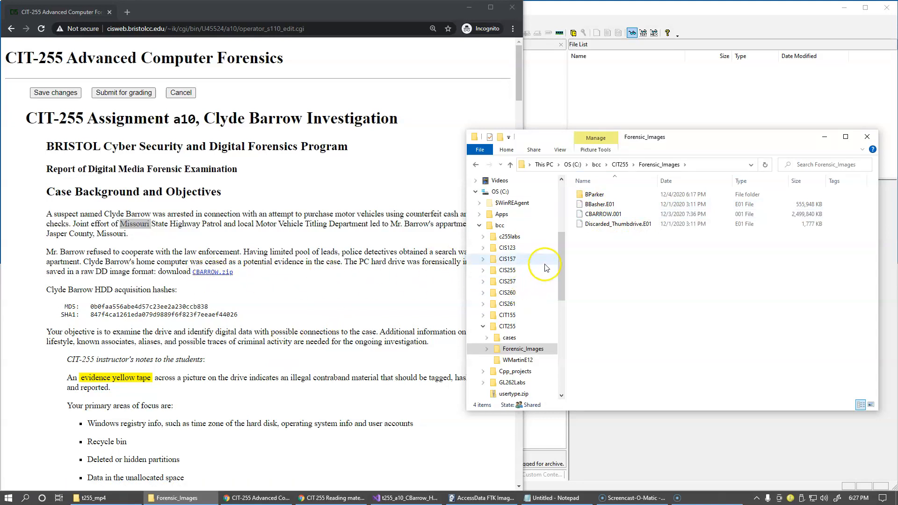
{"action": "mouse_move", "coordinate": [576, 220]}
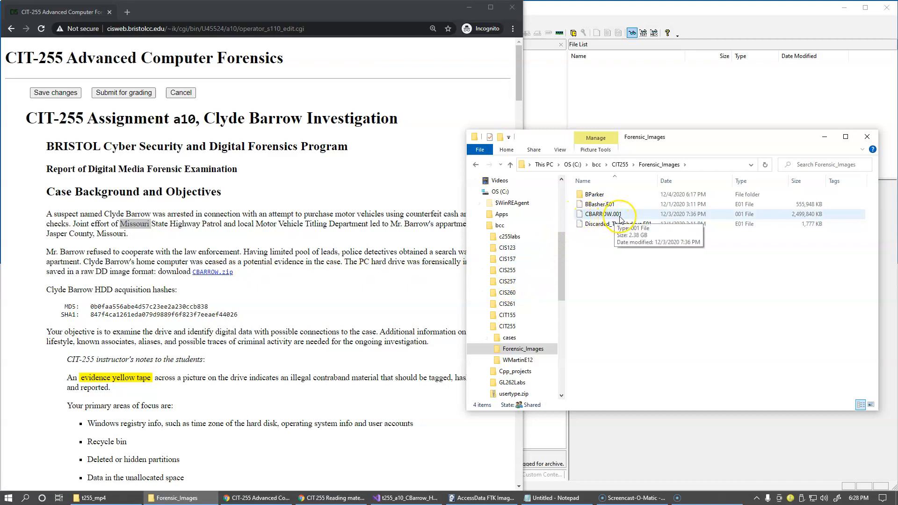
{"action": "left_click", "coordinate": [601, 214]}
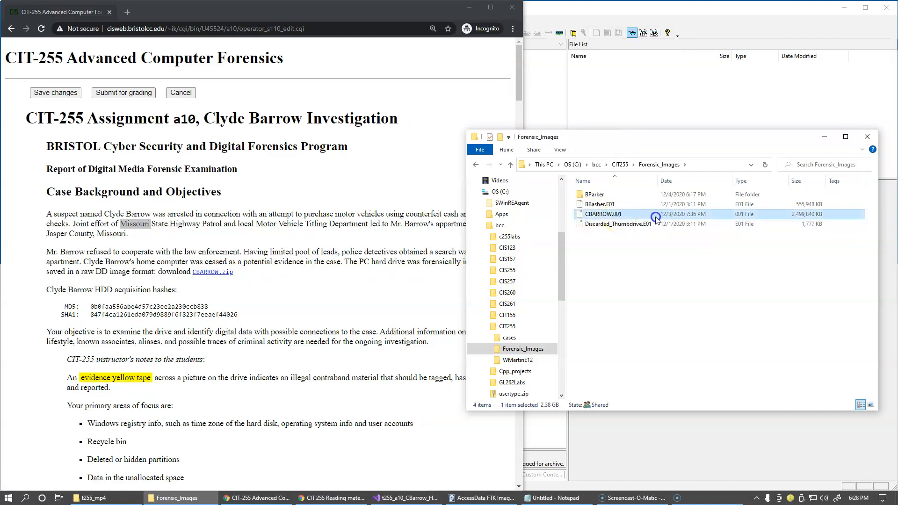
{"action": "mouse_move", "coordinate": [601, 214]}
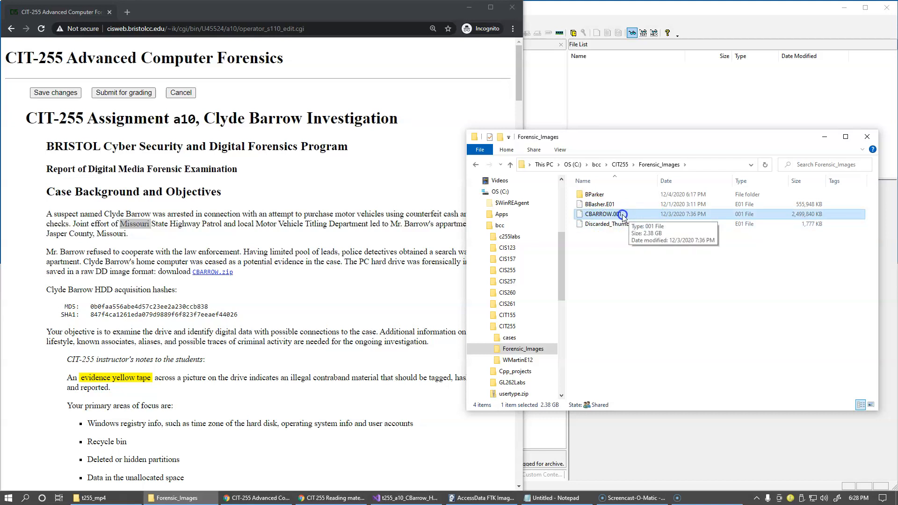
{"action": "mouse_move", "coordinate": [251, 280]}
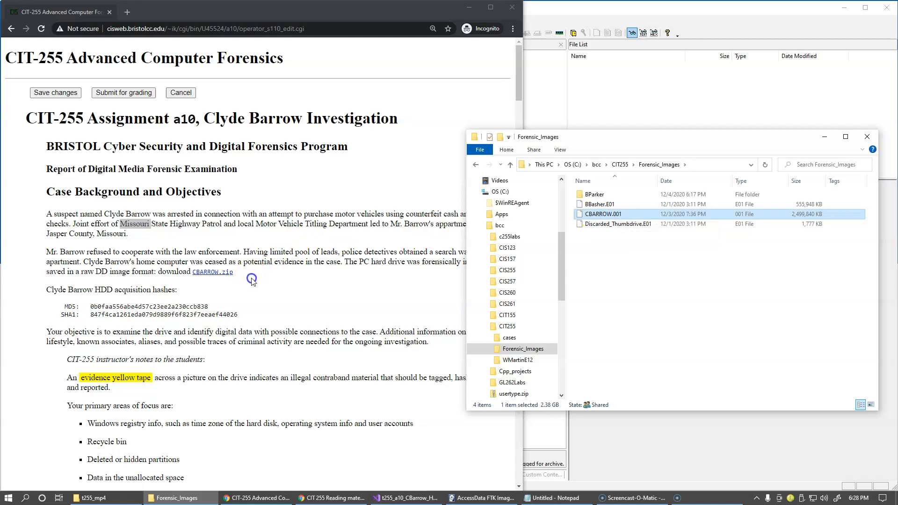
{"action": "mouse_move", "coordinate": [424, 220]}
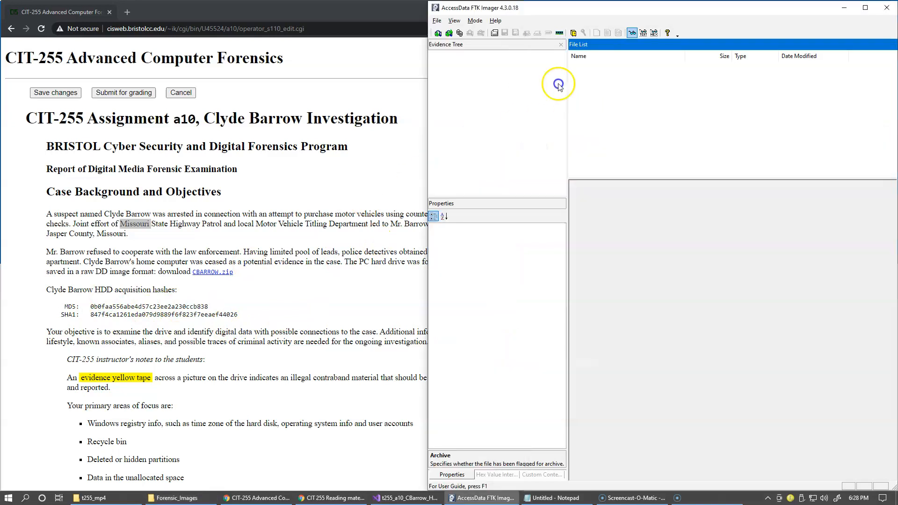
Add CBARROW.001 from C:\bcc\CIT255\Forensic_Images as an Image File evidence item
{"action": "left_click", "coordinate": [450, 33]}
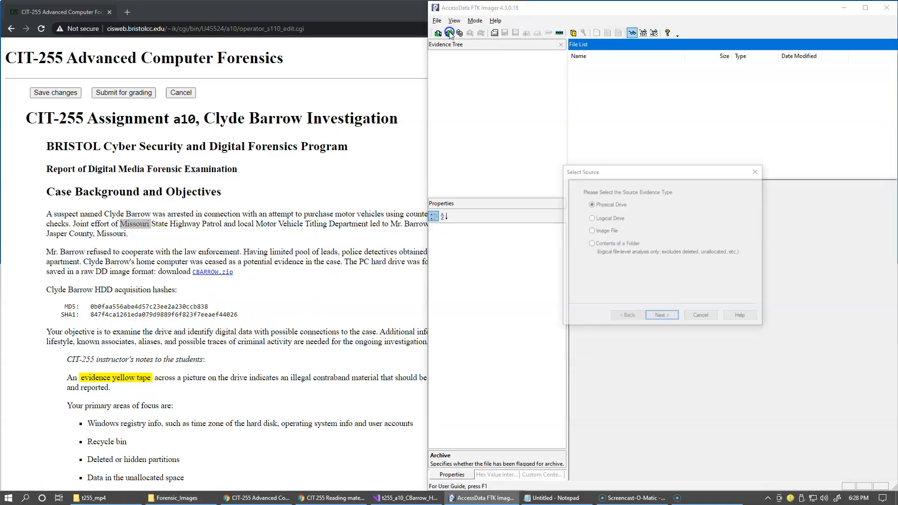
{"action": "left_click", "coordinate": [590, 231]}
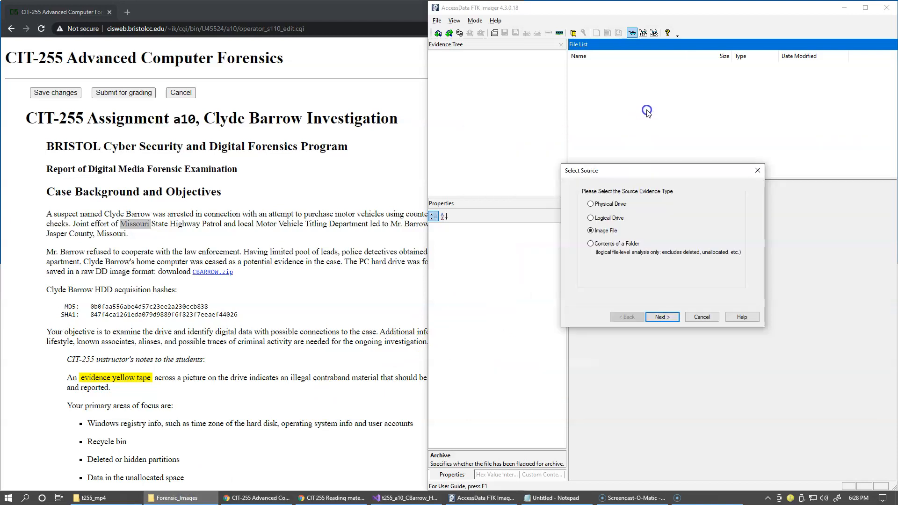
{"action": "left_click", "coordinate": [662, 317]}
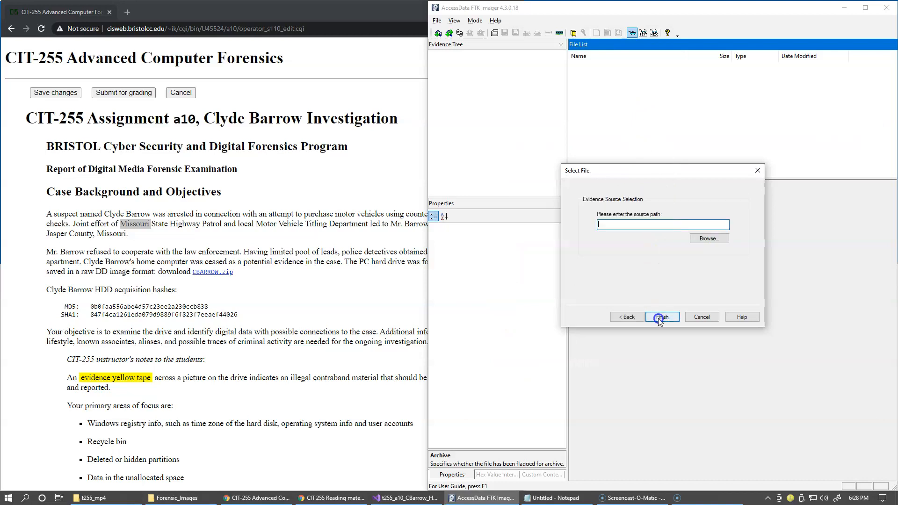
{"action": "type", "text": "C:\\bcc\\CIT255\\Forensic_Images"}
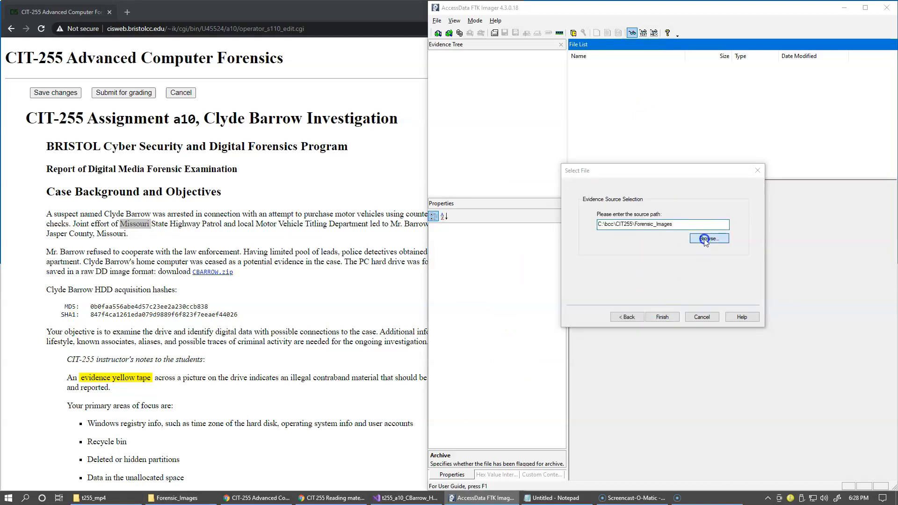
{"action": "left_click", "coordinate": [708, 238]}
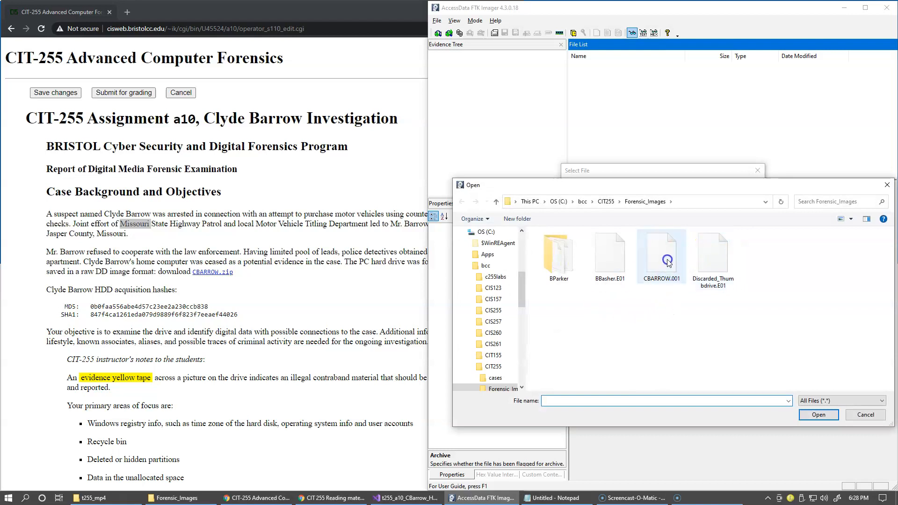
{"action": "left_click", "coordinate": [661, 255]}
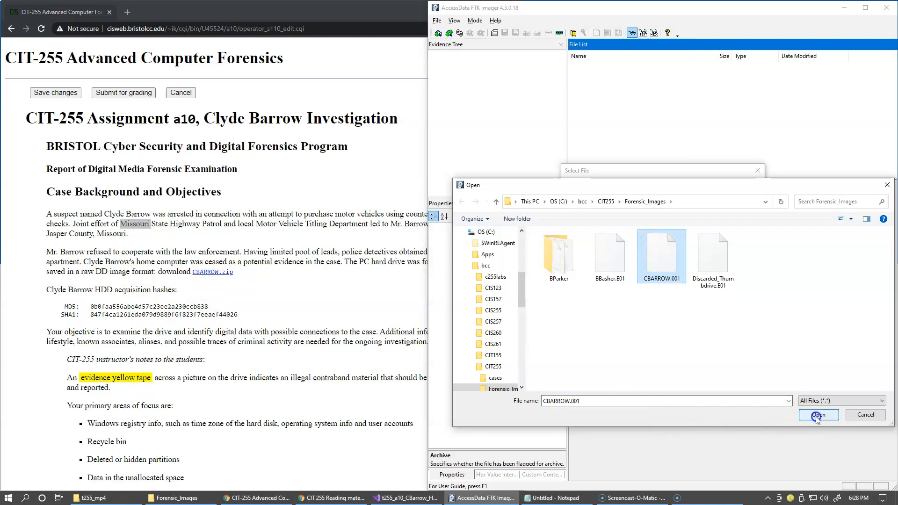
{"action": "left_click", "coordinate": [818, 415]}
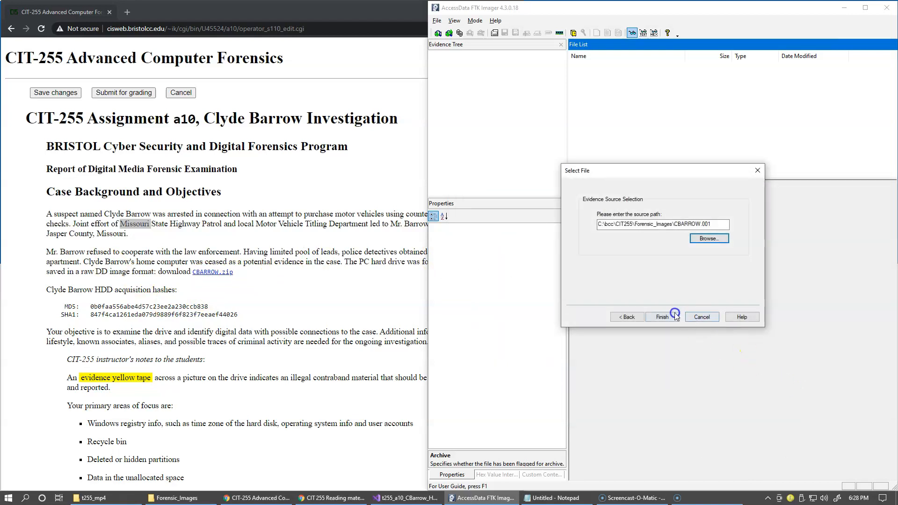
{"action": "left_click", "coordinate": [662, 316]}
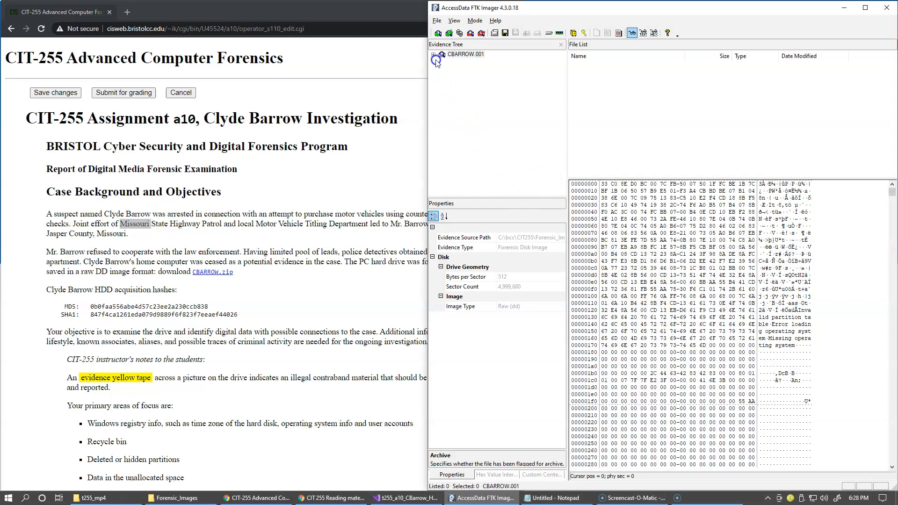
Run Verify Drive/Image on CBARROW.001 to compute its MD5 and SHA1 hashes
{"action": "left_click", "coordinate": [466, 54]}
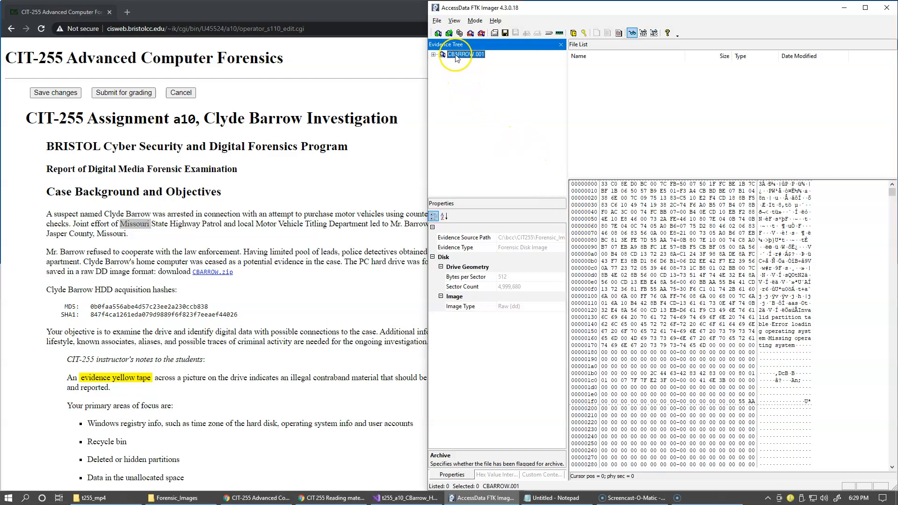
{"action": "right_click", "coordinate": [466, 54]}
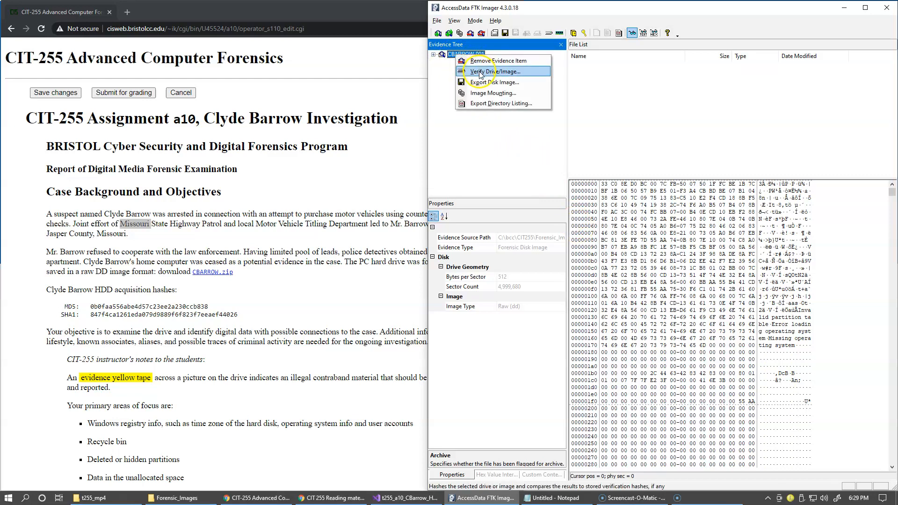
{"action": "left_click", "coordinate": [492, 71]}
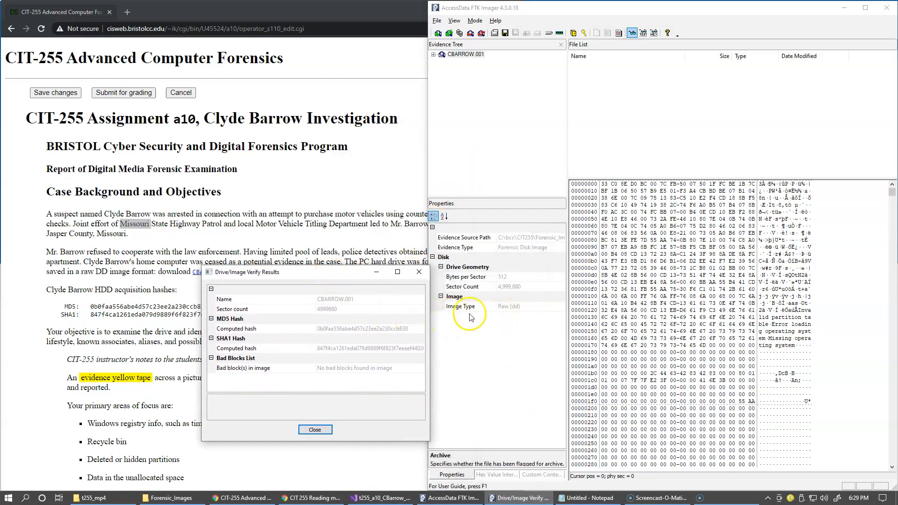
{"action": "mouse_move", "coordinate": [495, 316]}
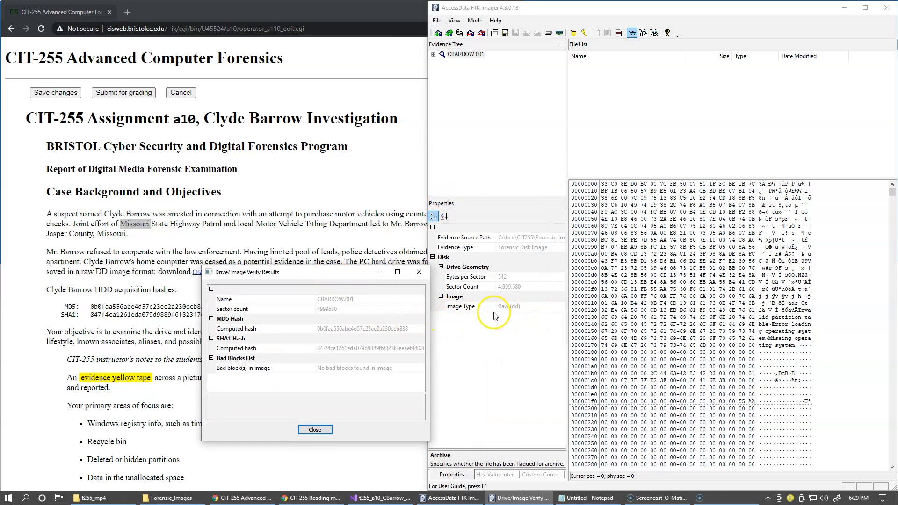
{"action": "mouse_move", "coordinate": [510, 313]}
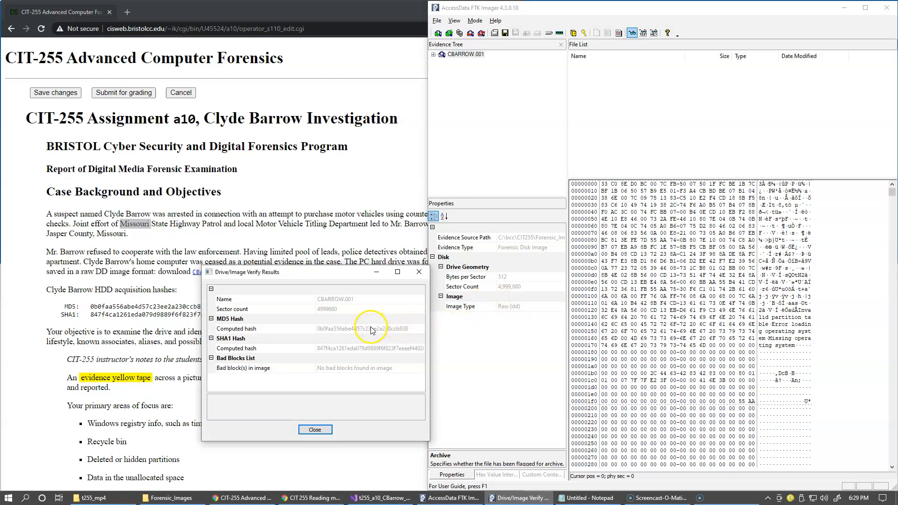
{"action": "mouse_move", "coordinate": [304, 332]}
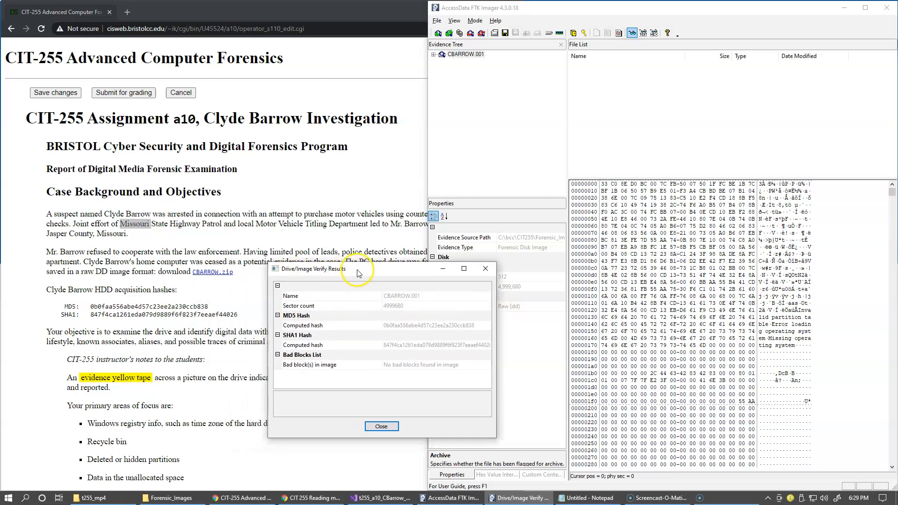
{"action": "mouse_move", "coordinate": [391, 278]}
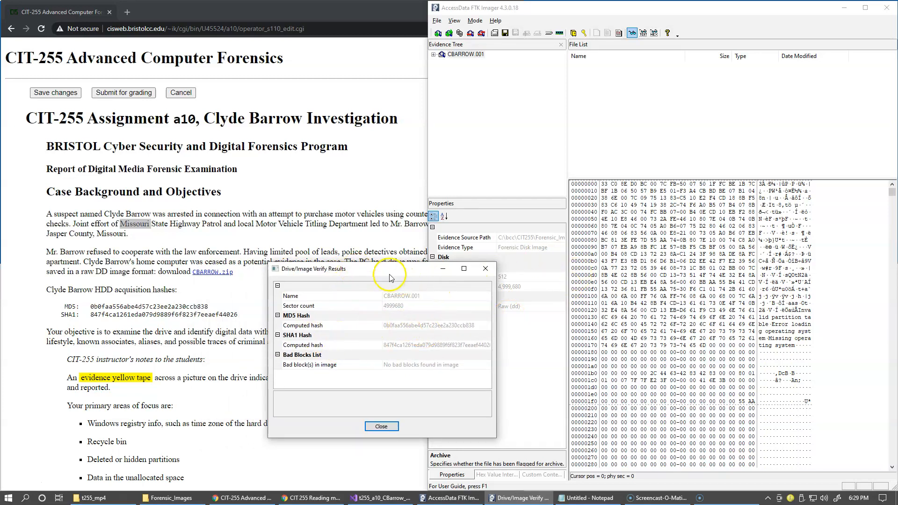
{"action": "mouse_move", "coordinate": [401, 281]}
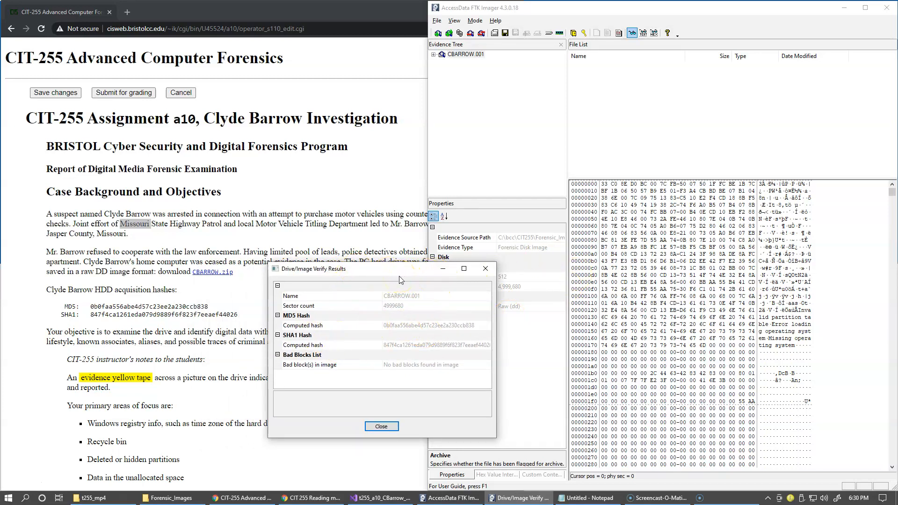
{"action": "mouse_move", "coordinate": [428, 313]}
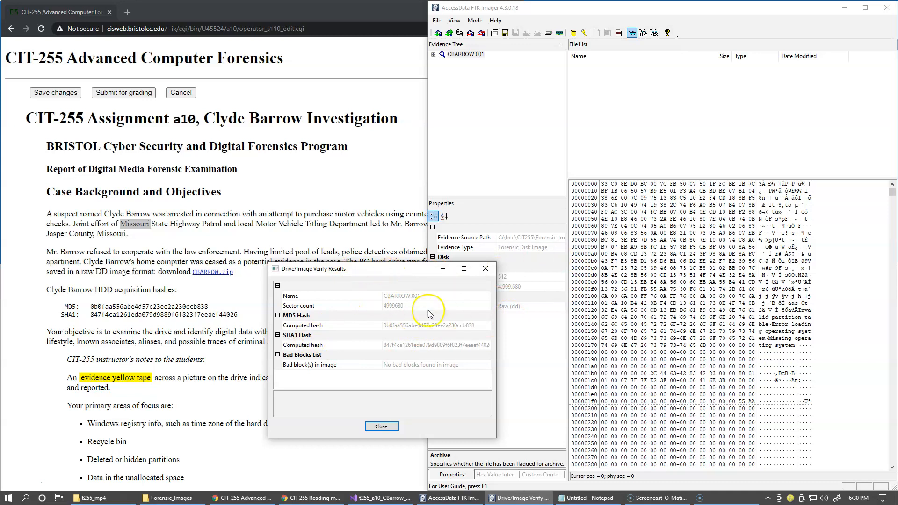
{"action": "mouse_move", "coordinate": [140, 308]}
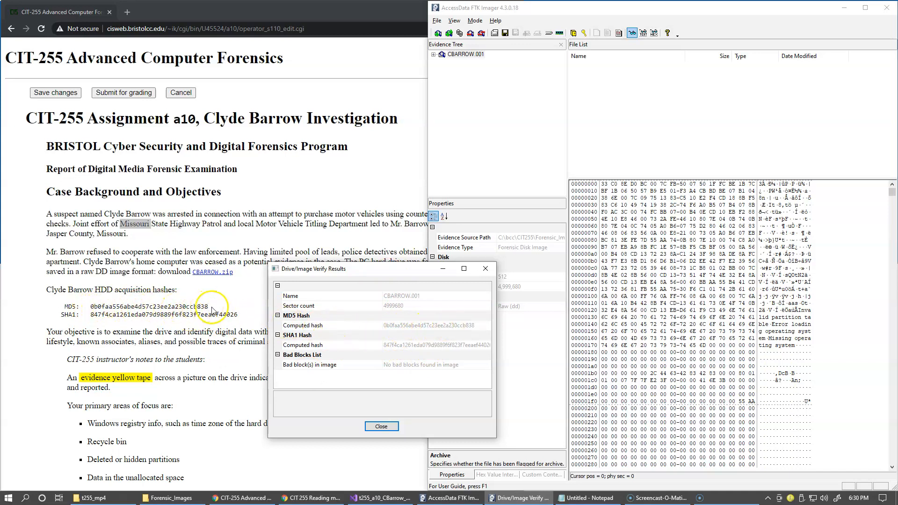
{"action": "mouse_move", "coordinate": [243, 344]}
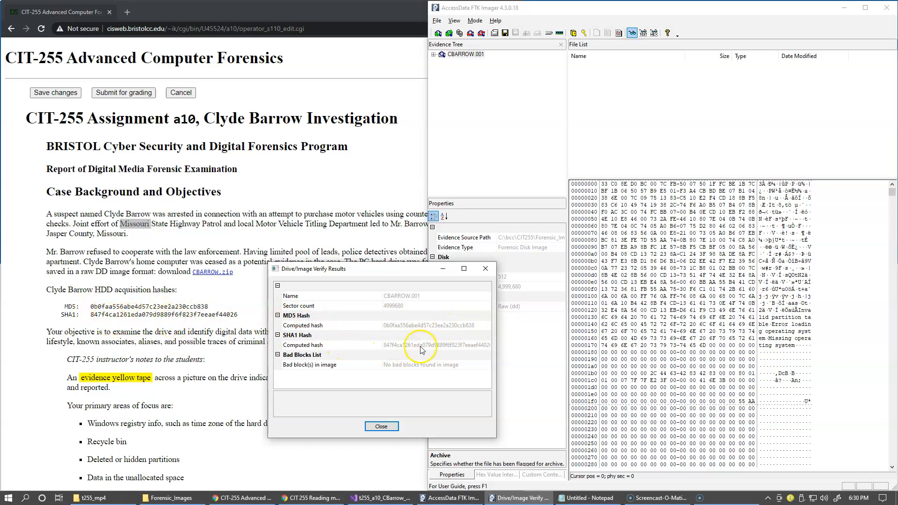
{"action": "mouse_move", "coordinate": [462, 383]}
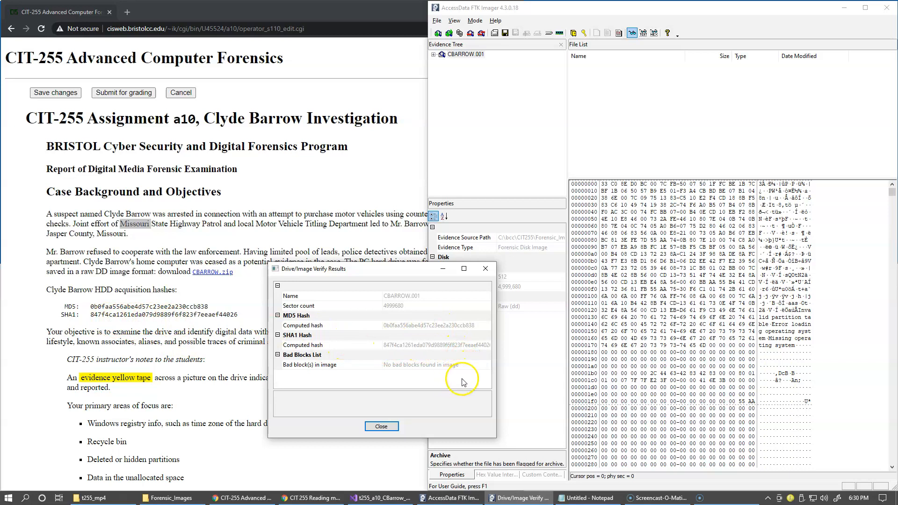
{"action": "mouse_move", "coordinate": [434, 368]}
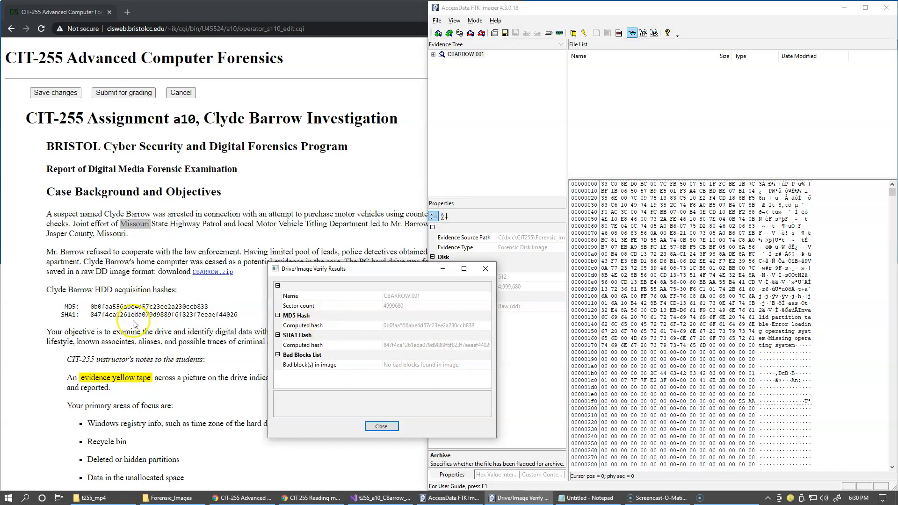
{"action": "mouse_move", "coordinate": [148, 323]}
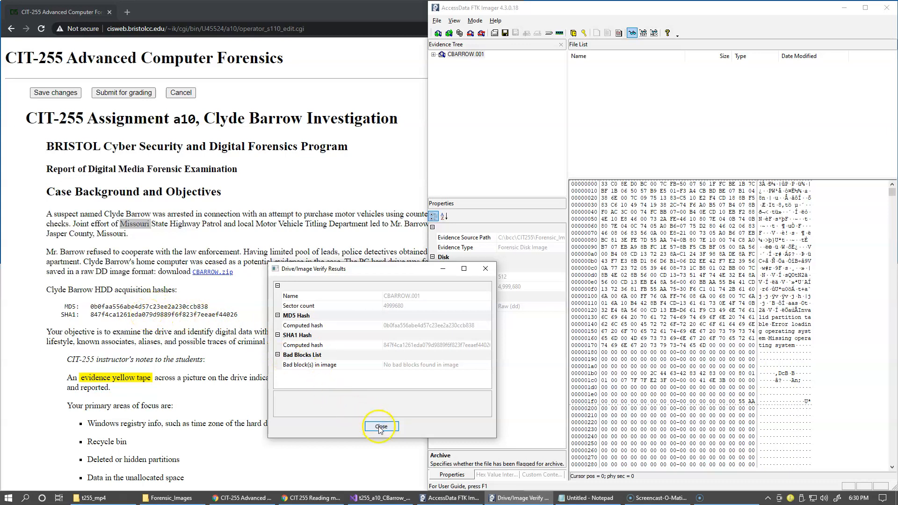
{"action": "left_click", "coordinate": [380, 426]}
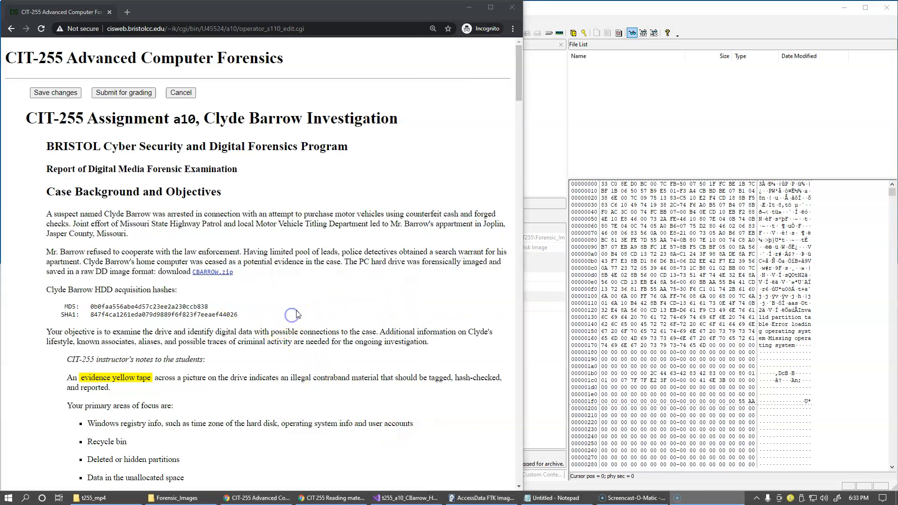
{"action": "mouse_move", "coordinate": [190, 370]}
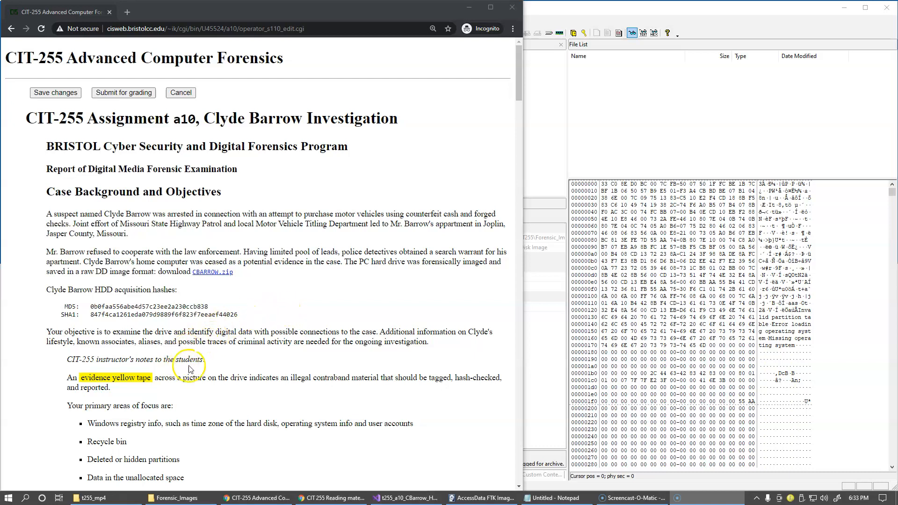
{"action": "mouse_move", "coordinate": [253, 334]}
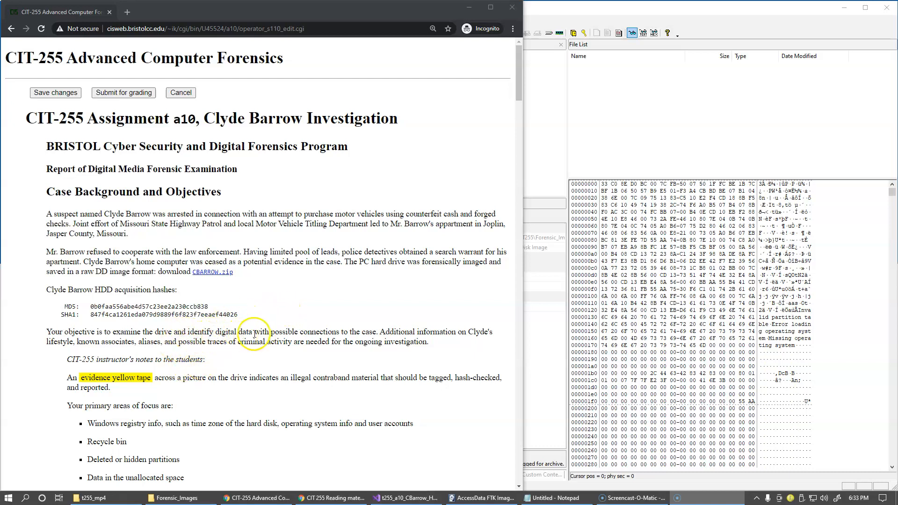
{"action": "mouse_move", "coordinate": [354, 334]}
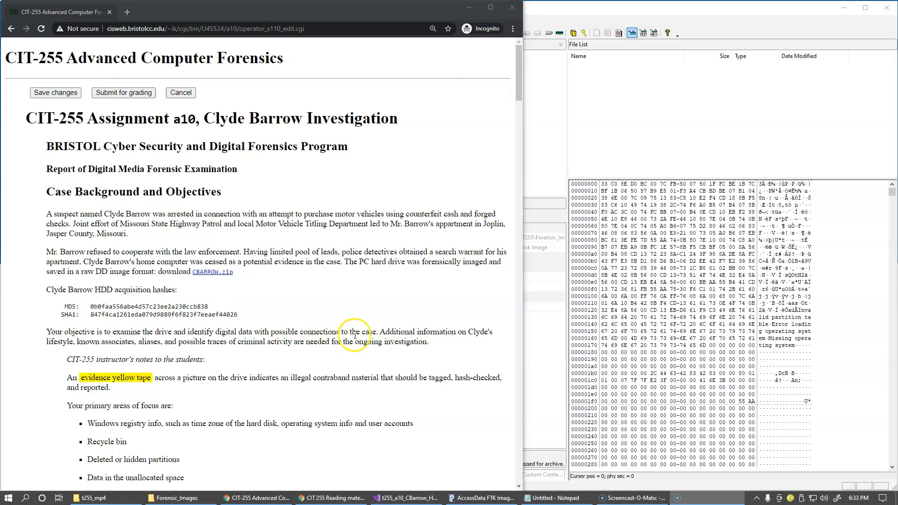
{"action": "mouse_move", "coordinate": [234, 297]}
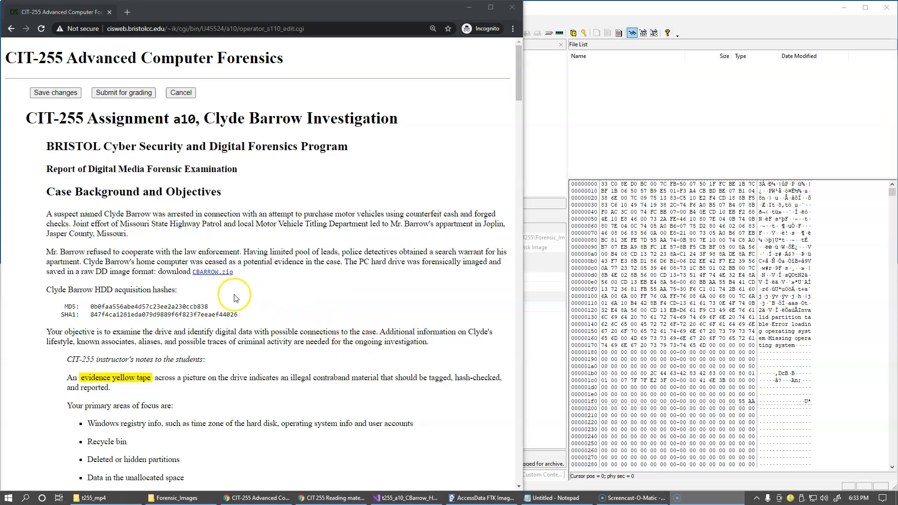
{"action": "mouse_move", "coordinate": [276, 222]}
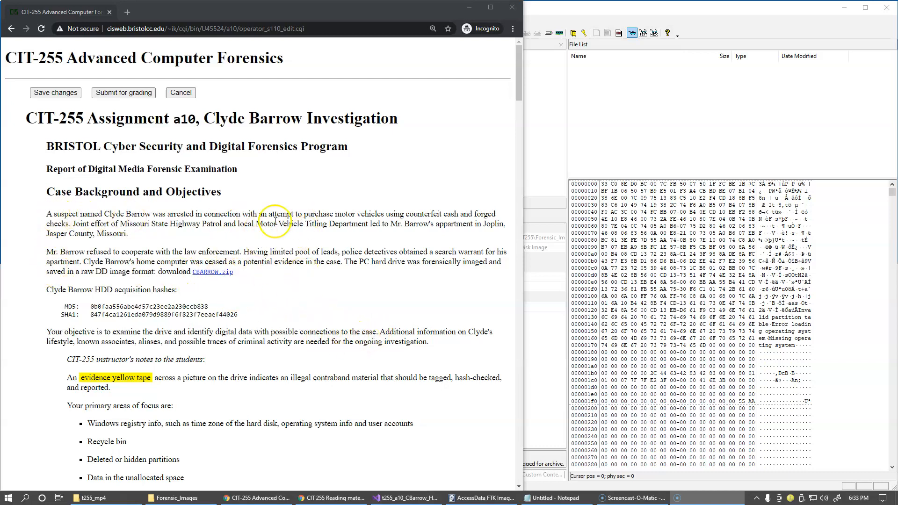
{"action": "mouse_move", "coordinate": [265, 240]}
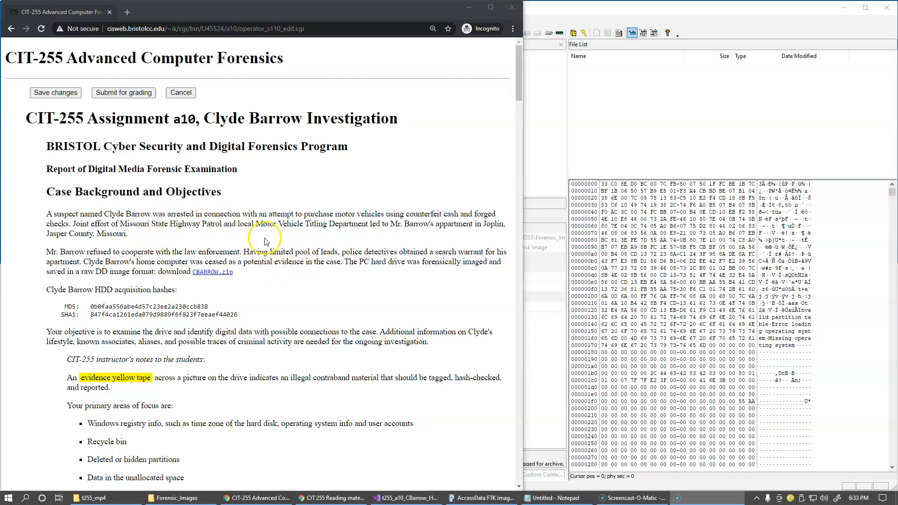
{"action": "mouse_move", "coordinate": [191, 240]}
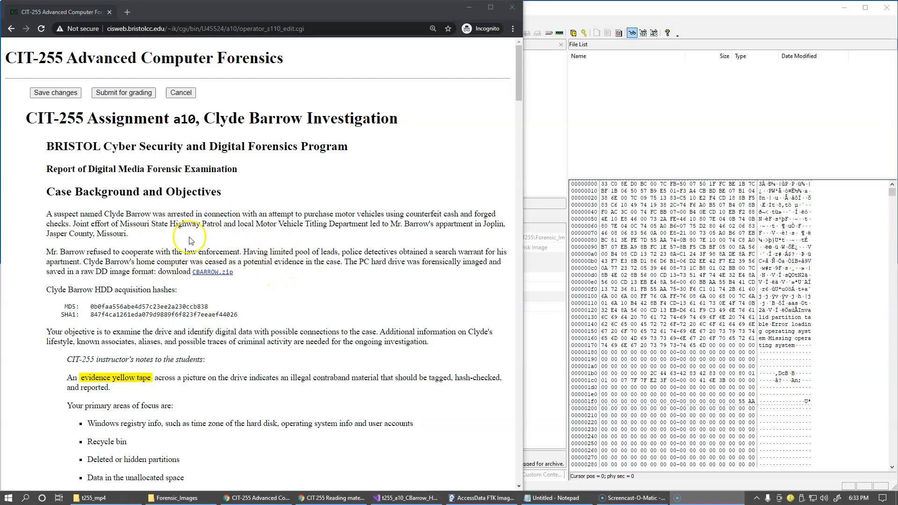
{"action": "mouse_move", "coordinate": [132, 214]}
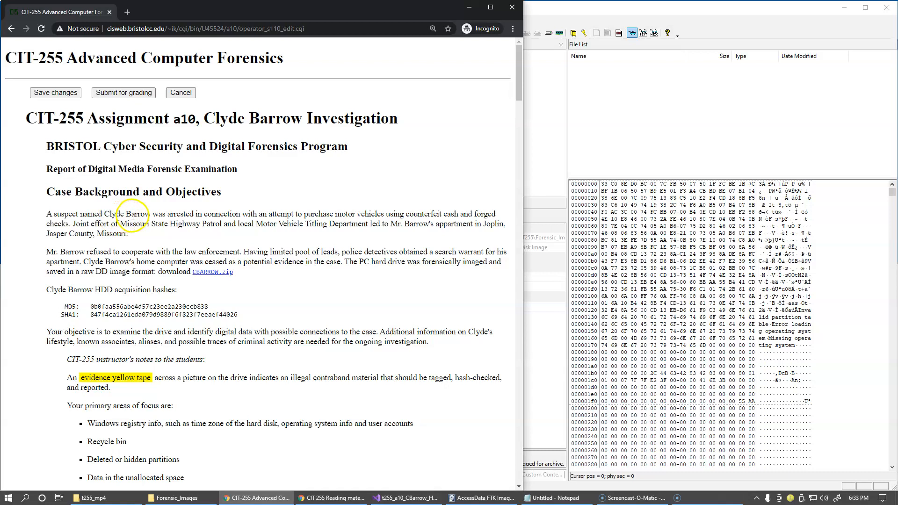
{"action": "double_click", "coordinate": [137, 214]}
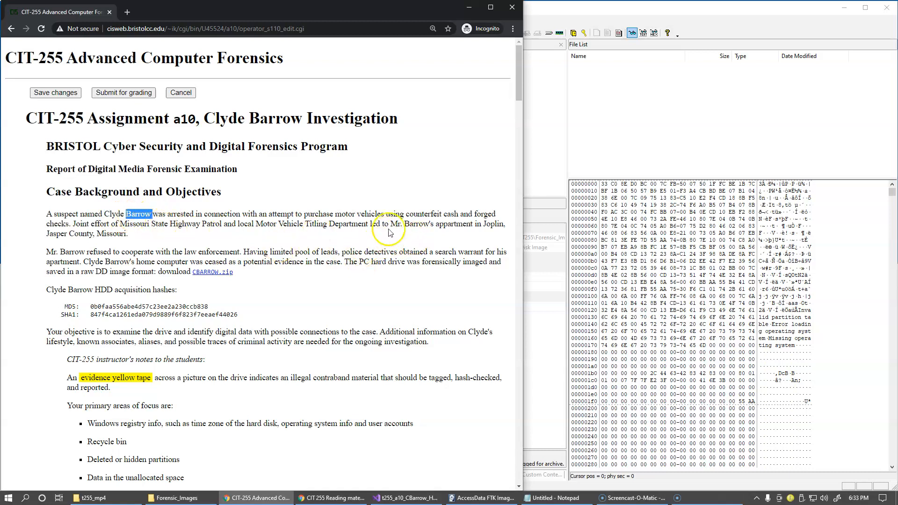
{"action": "double_click", "coordinate": [424, 213]}
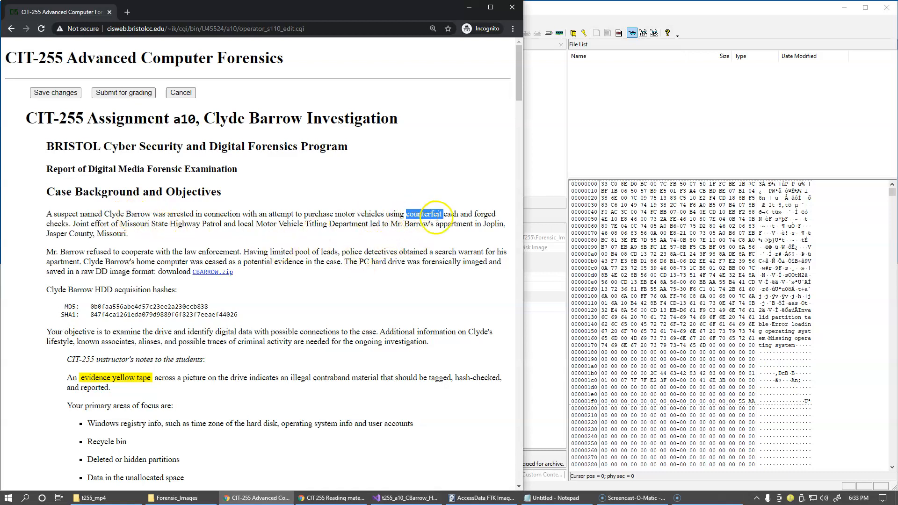
{"action": "double_click", "coordinate": [487, 214]}
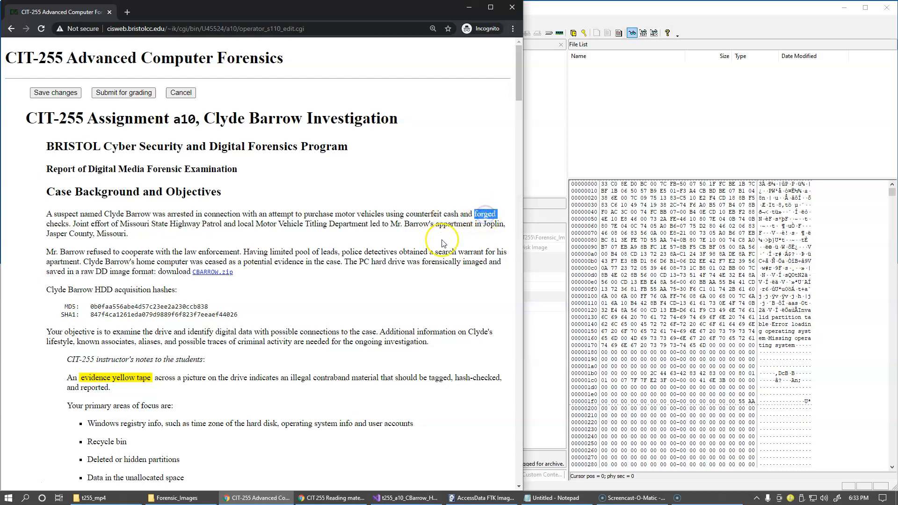
{"action": "mouse_move", "coordinate": [410, 282]}
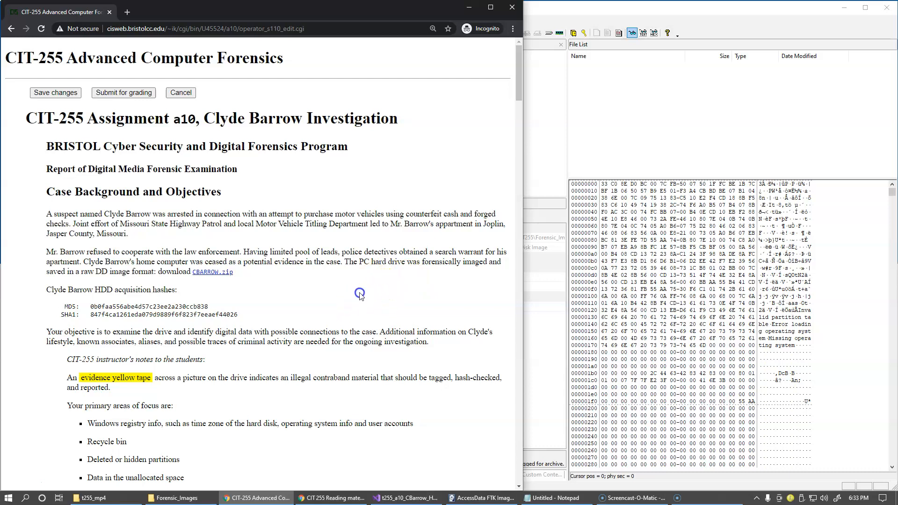
Scroll to the primary focus list and highlight 'registry' and 'Recycle bin'
{"action": "scroll", "scroll_direction": "down", "scroll_amount": 3}
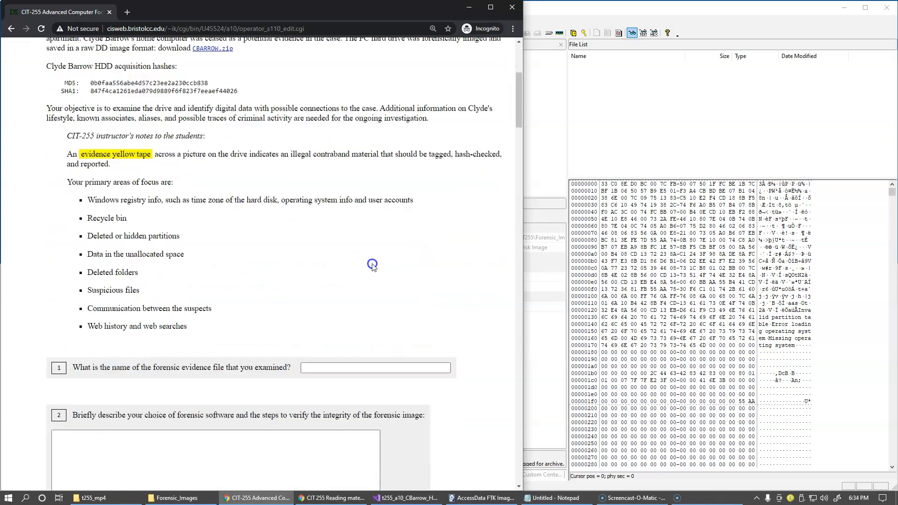
{"action": "scroll", "scroll_direction": "down", "scroll_amount": 3}
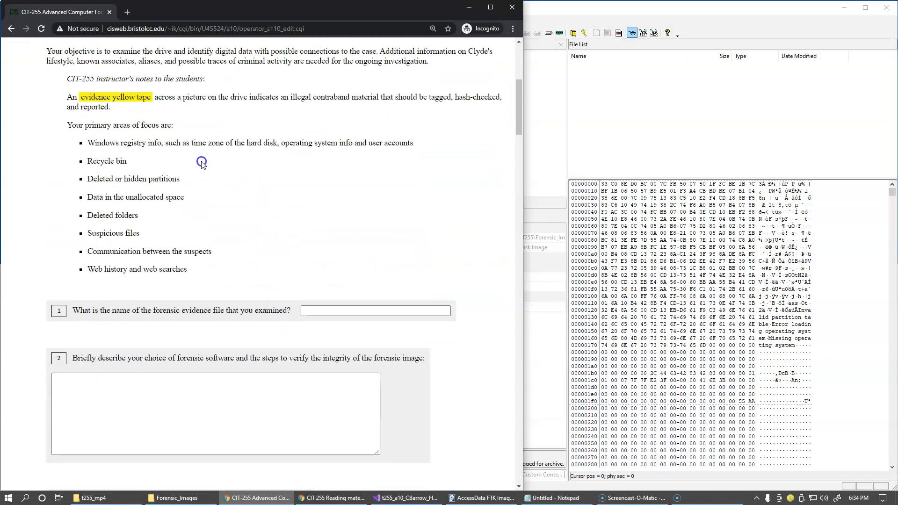
{"action": "mouse_move", "coordinate": [171, 125]}
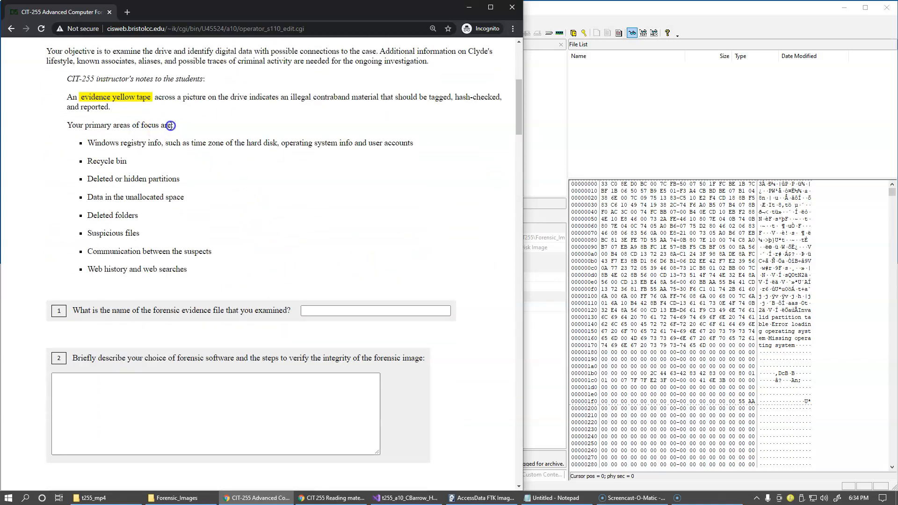
{"action": "mouse_move", "coordinate": [130, 100]}
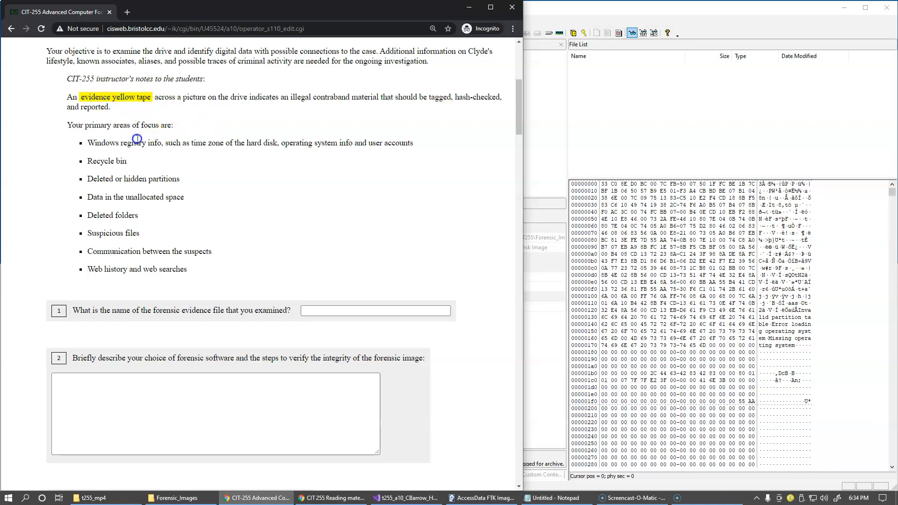
{"action": "mouse_move", "coordinate": [205, 122]}
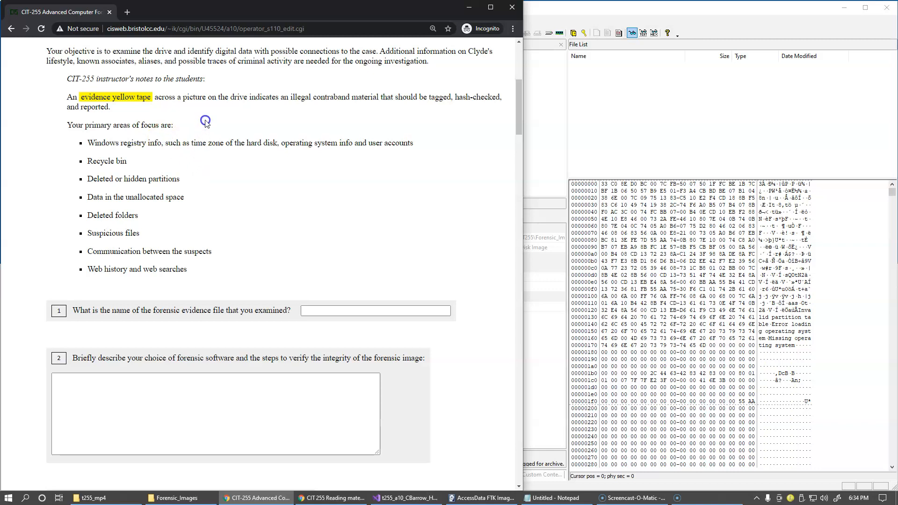
{"action": "mouse_move", "coordinate": [274, 123]}
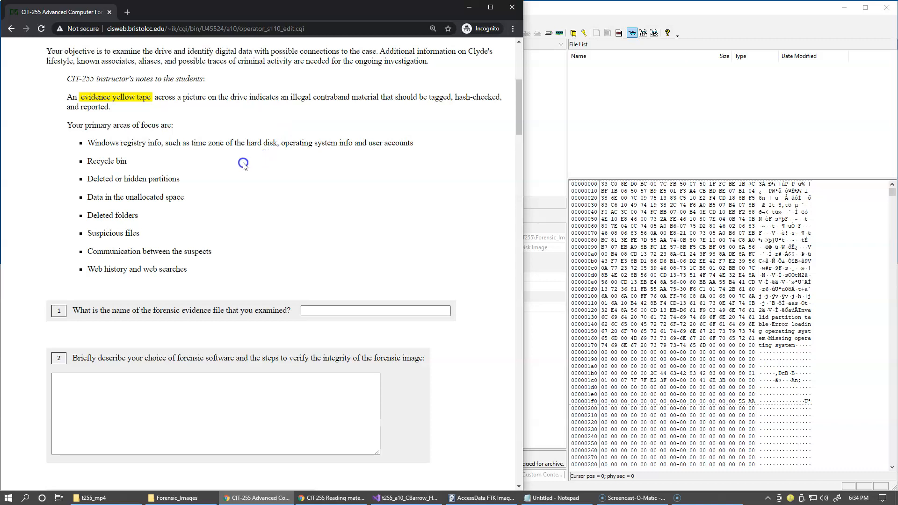
{"action": "mouse_move", "coordinate": [202, 191]}
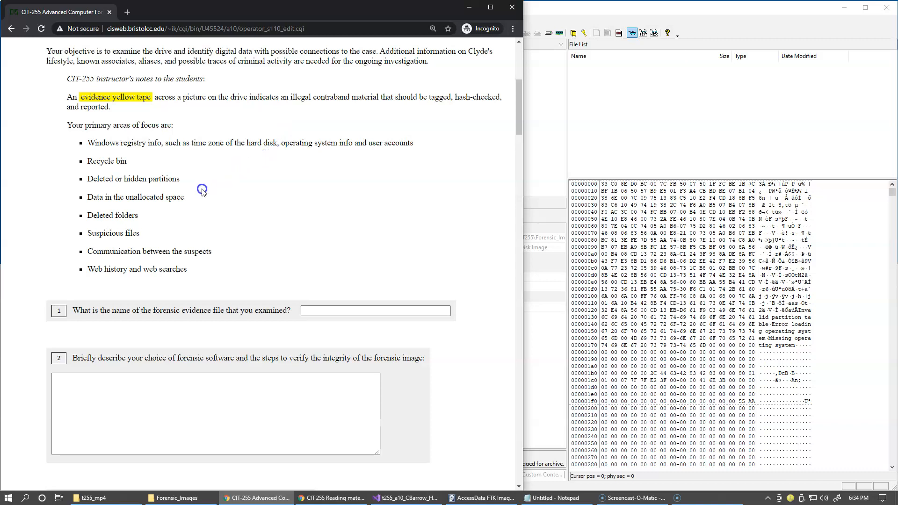
{"action": "double_click", "coordinate": [133, 143]}
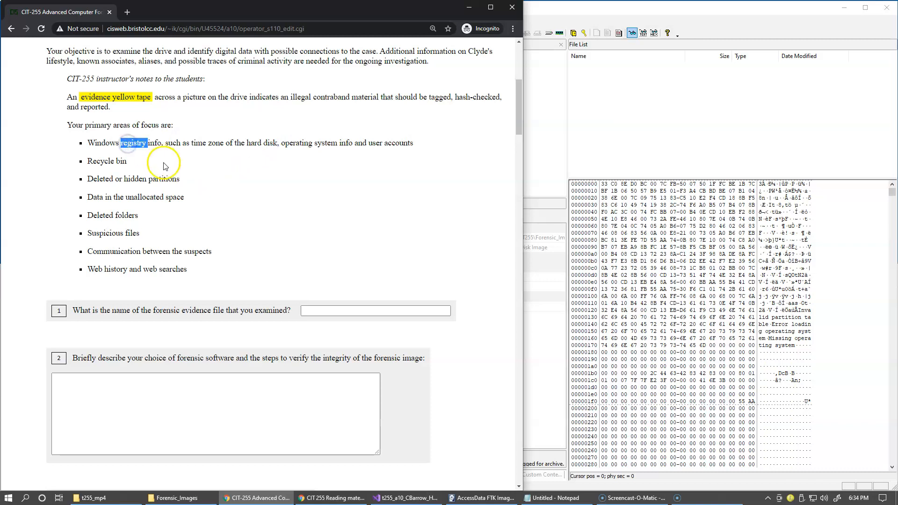
{"action": "mouse_move", "coordinate": [168, 171]}
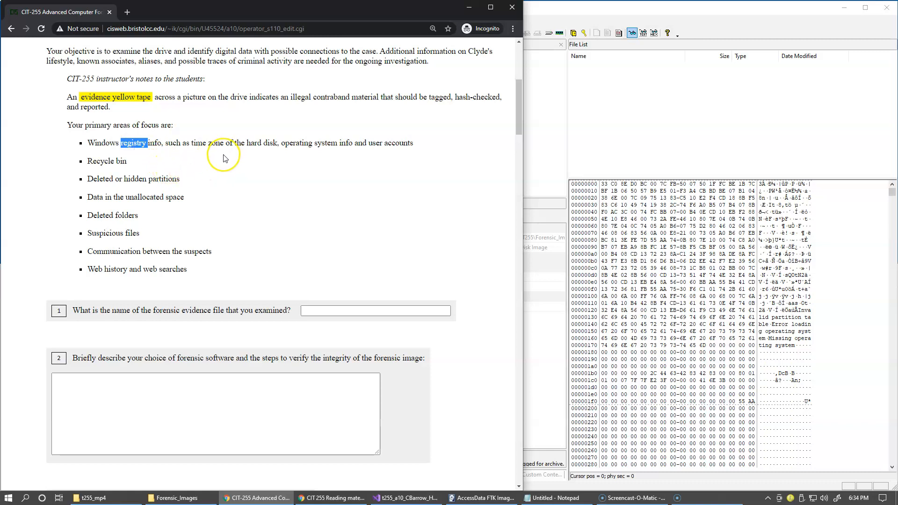
{"action": "mouse_move", "coordinate": [276, 166]}
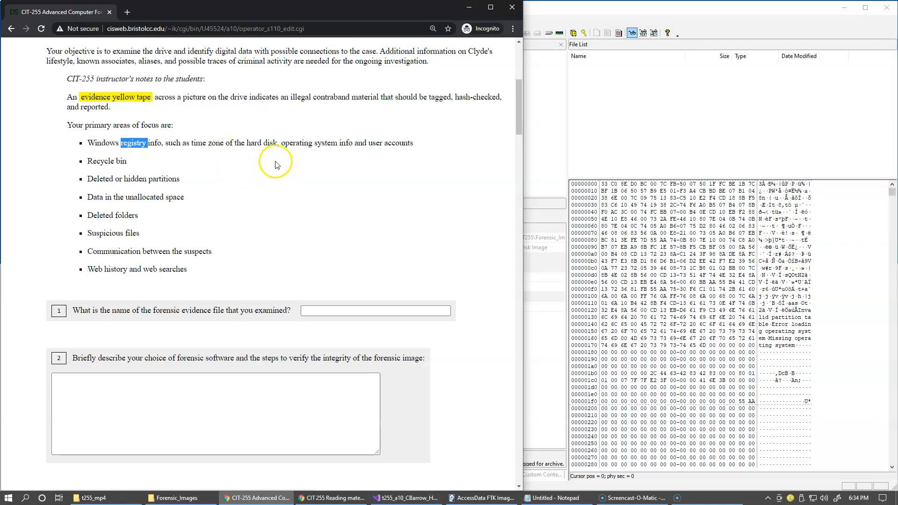
{"action": "mouse_move", "coordinate": [256, 160]}
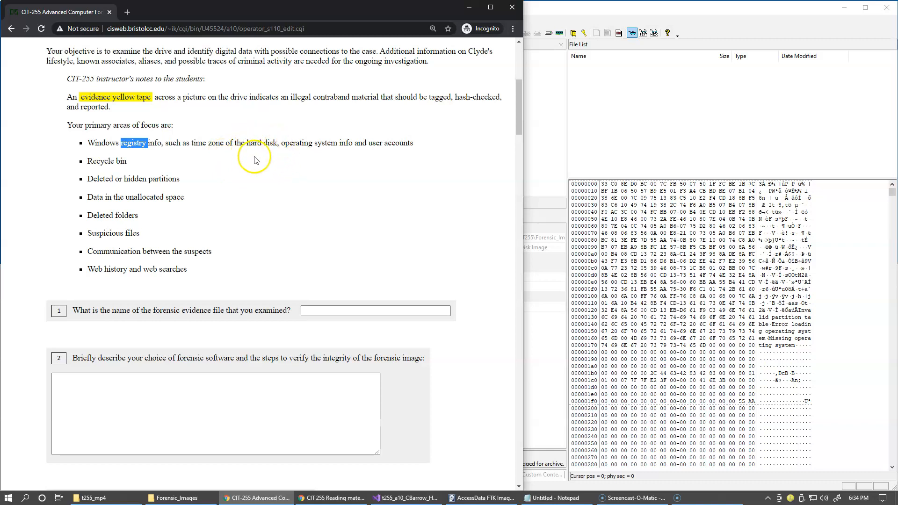
{"action": "mouse_move", "coordinate": [259, 160]}
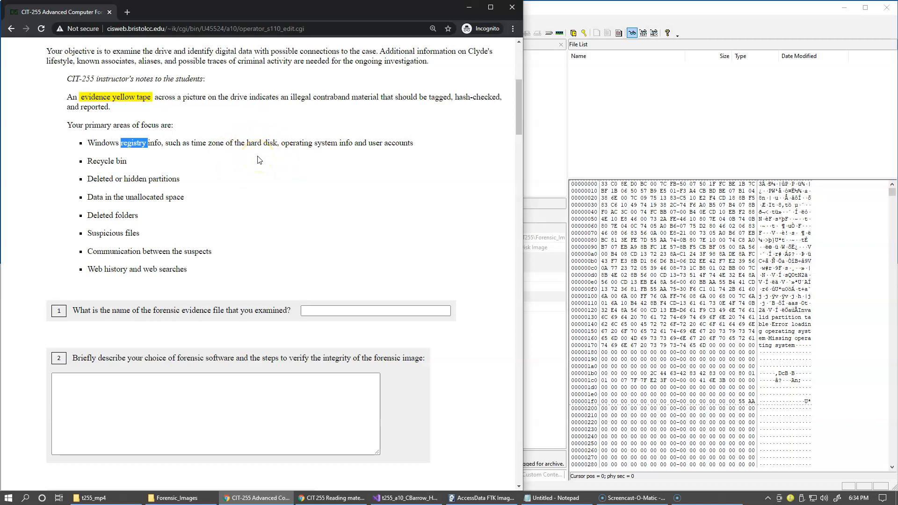
{"action": "mouse_move", "coordinate": [307, 160]}
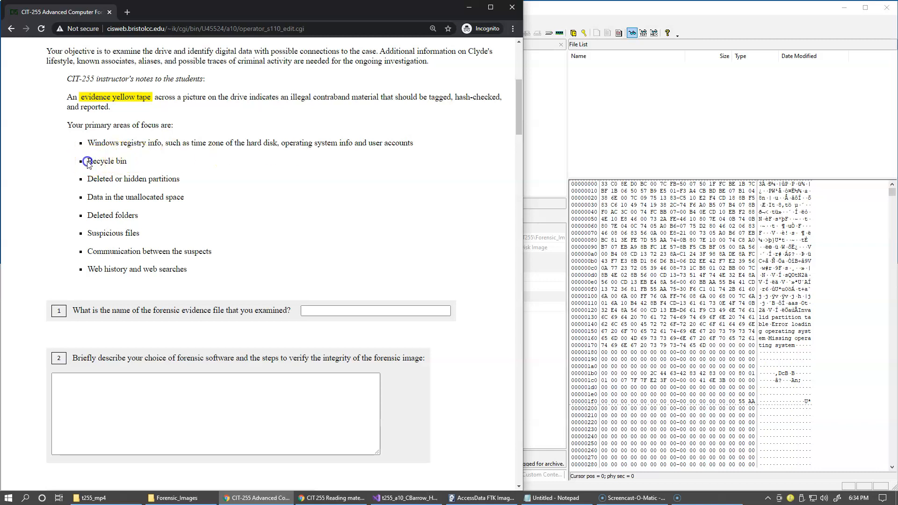
{"action": "double_click", "coordinate": [106, 161]}
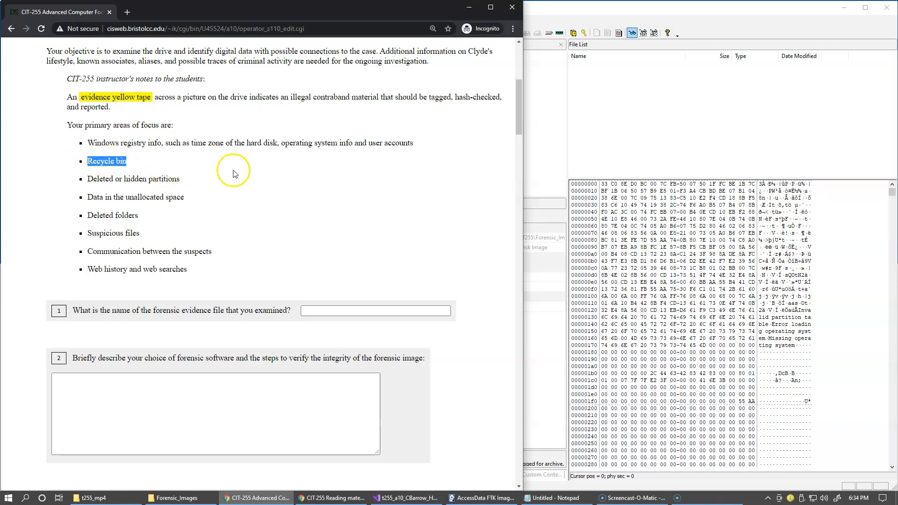
{"action": "mouse_move", "coordinate": [231, 182]}
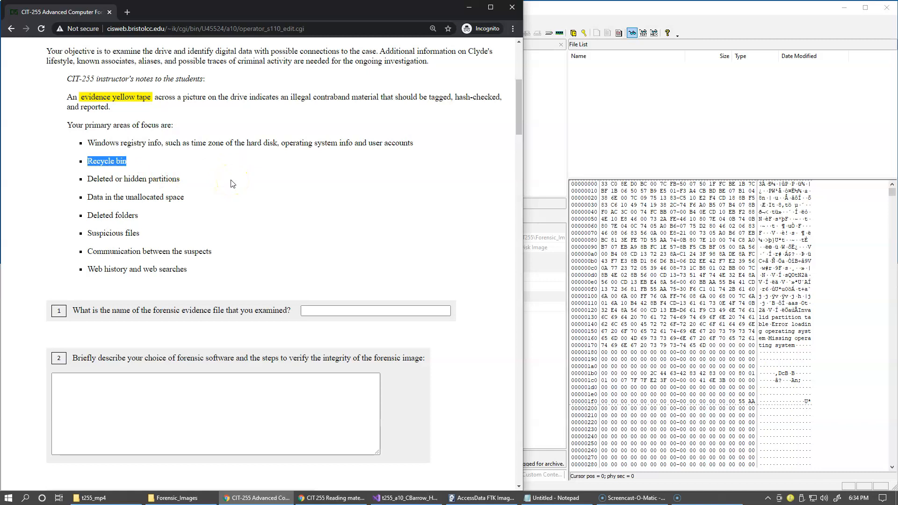
{"action": "mouse_move", "coordinate": [170, 189]}
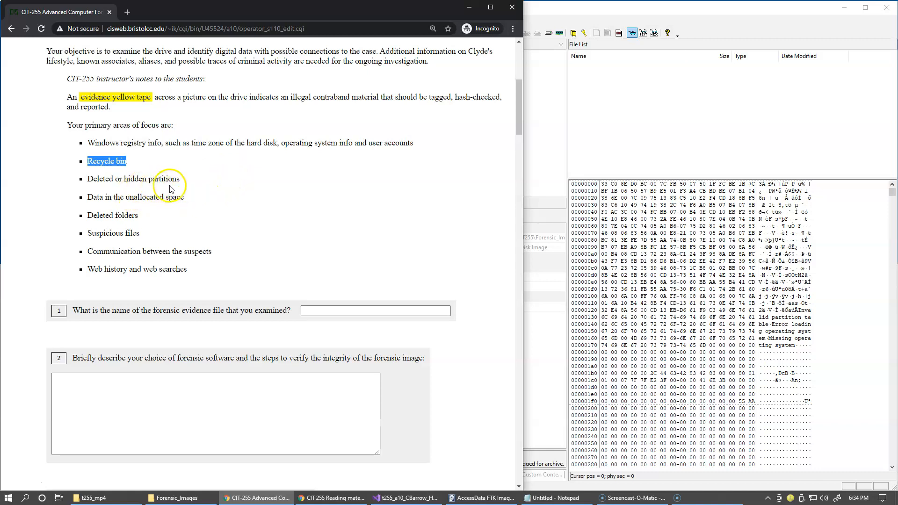
{"action": "mouse_move", "coordinate": [603, 164]}
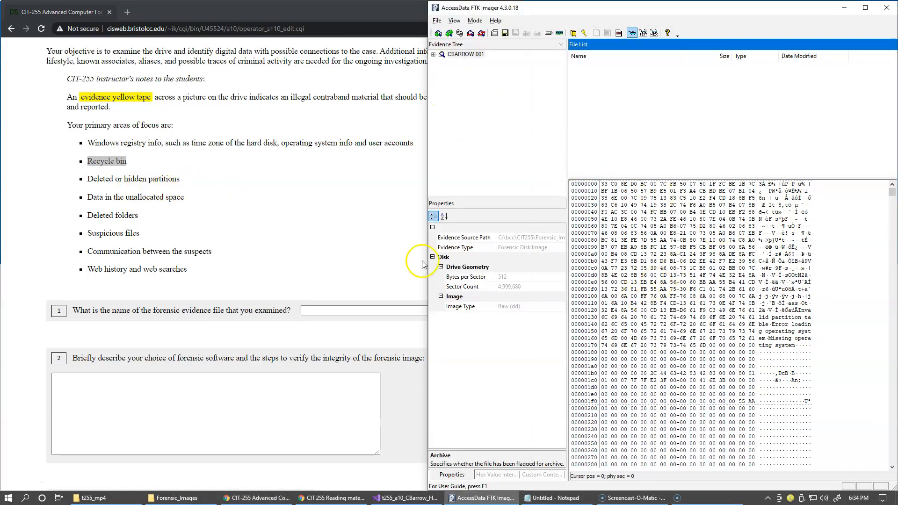
{"action": "mouse_move", "coordinate": [304, 199]}
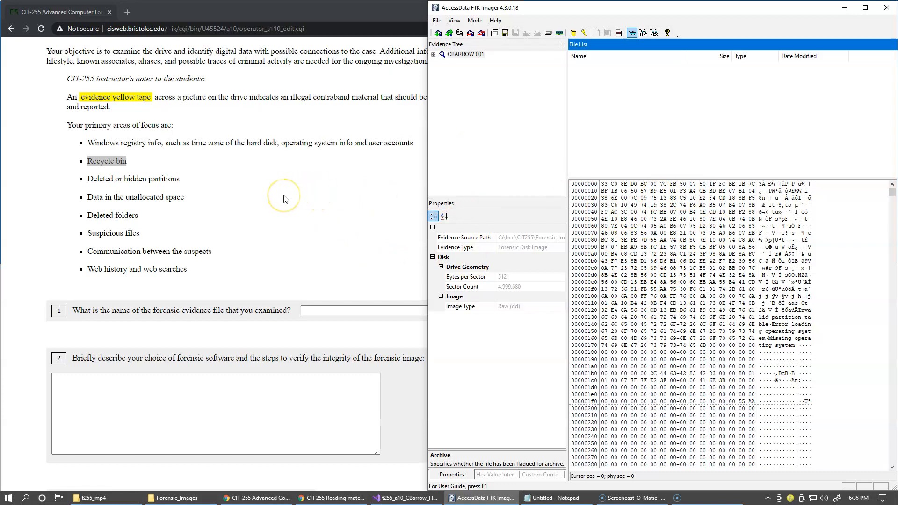
{"action": "mouse_move", "coordinate": [163, 224]}
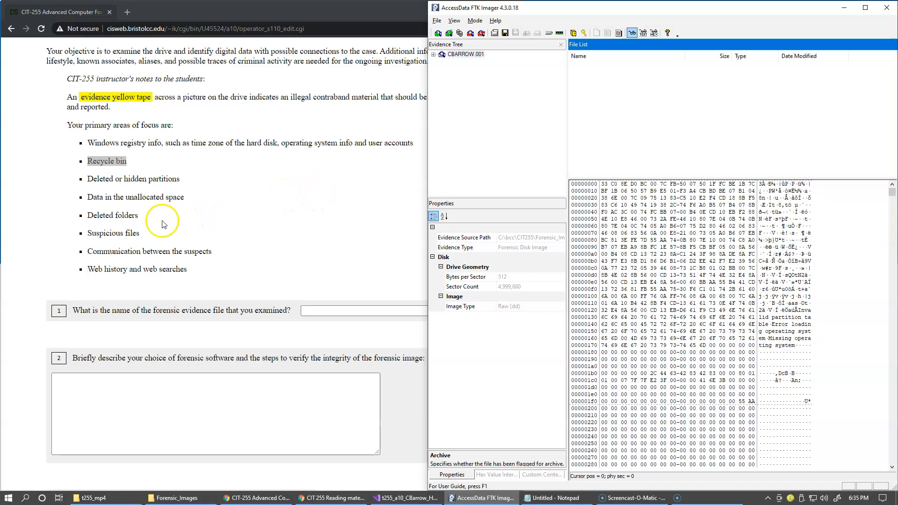
{"action": "mouse_move", "coordinate": [172, 237]}
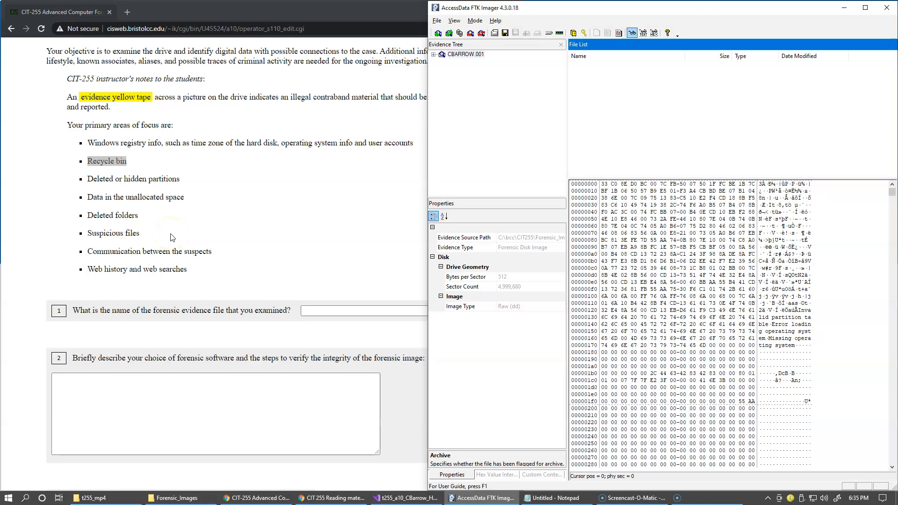
{"action": "mouse_move", "coordinate": [159, 246]}
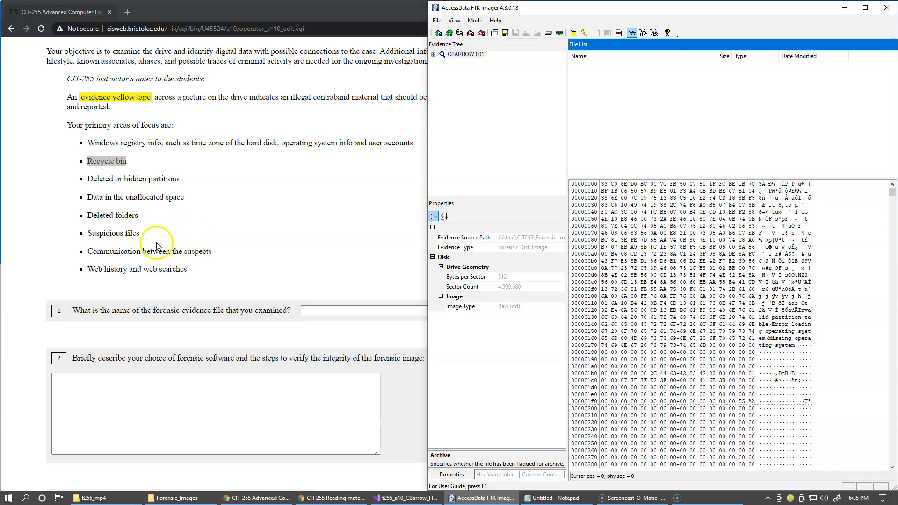
{"action": "mouse_move", "coordinate": [243, 248]}
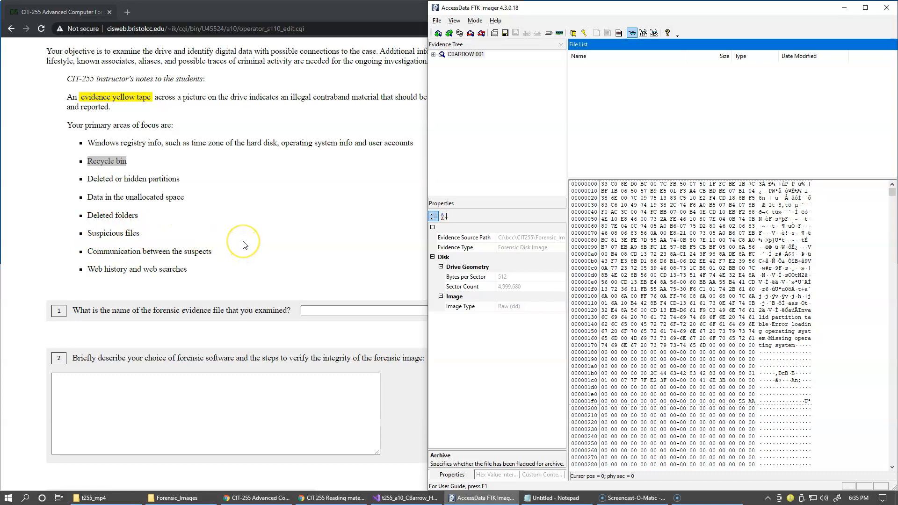
{"action": "mouse_move", "coordinate": [243, 242]}
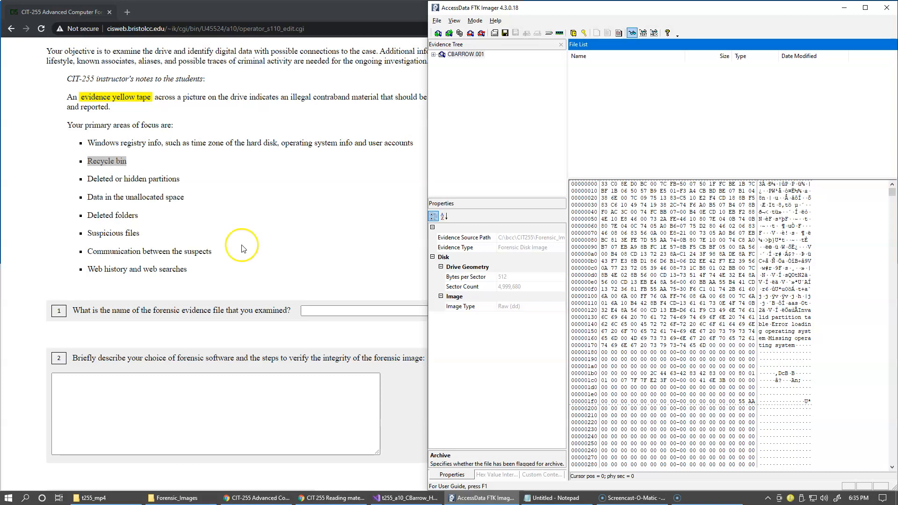
{"action": "mouse_move", "coordinate": [201, 262]}
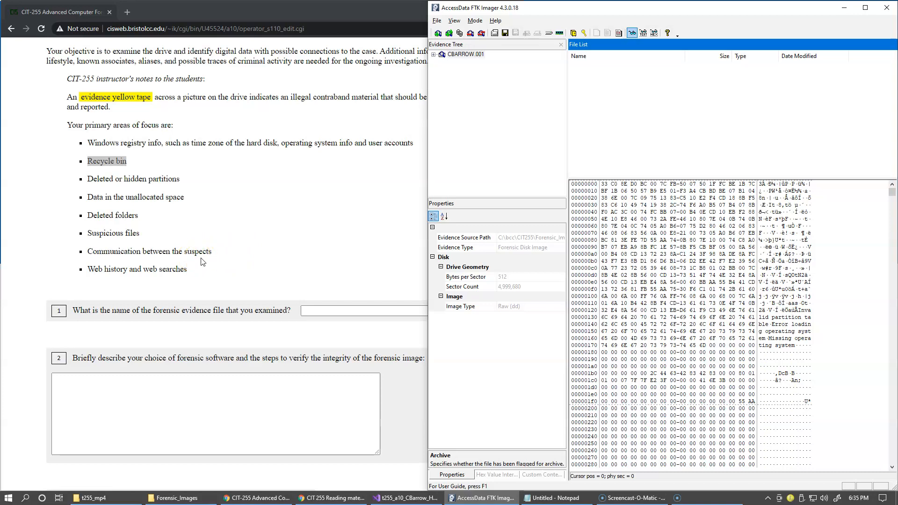
{"action": "mouse_move", "coordinate": [179, 281]}
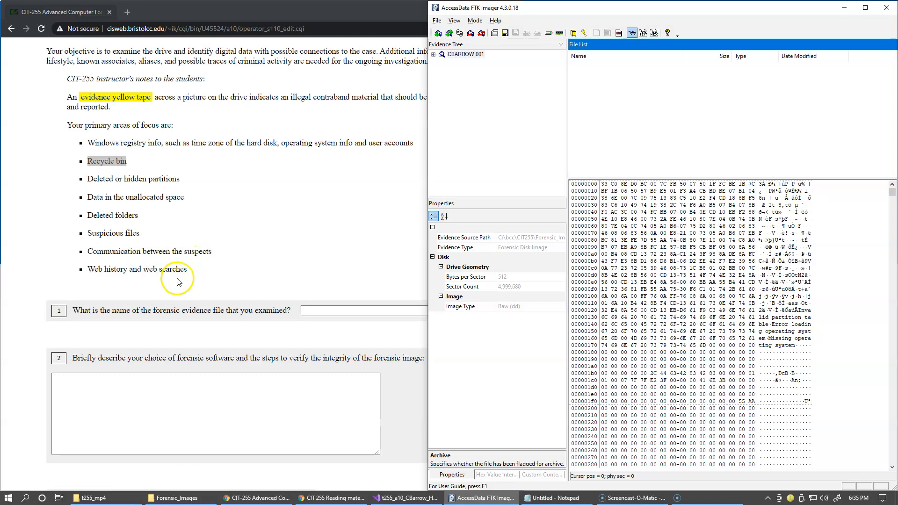
{"action": "mouse_move", "coordinate": [186, 278]}
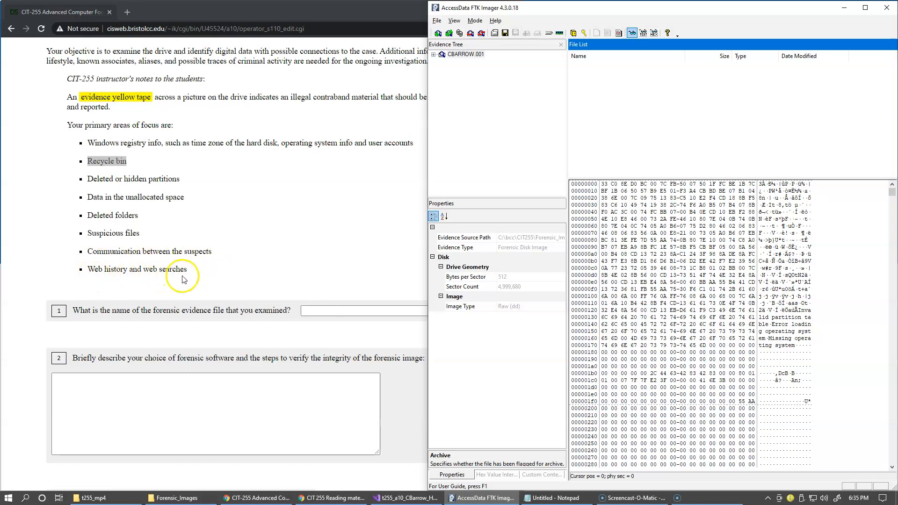
{"action": "mouse_move", "coordinate": [207, 271]}
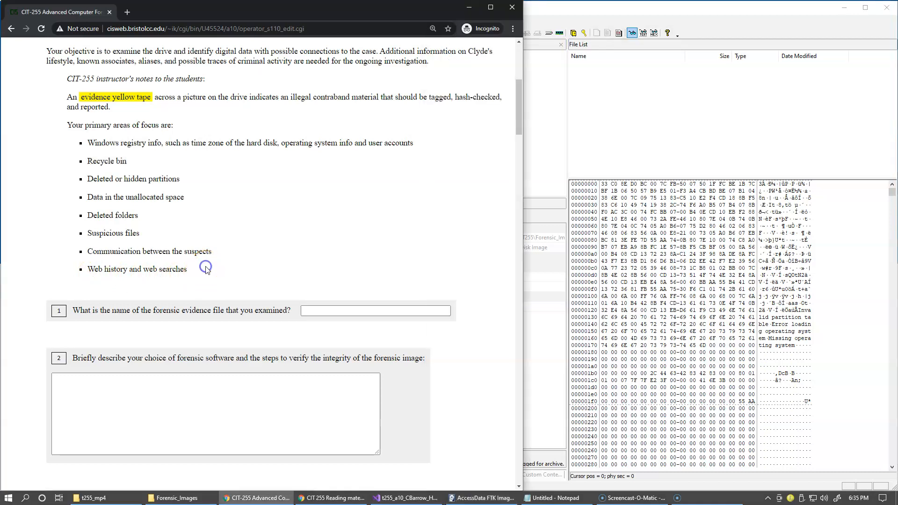
Scroll to questions 1–5, then bring up the Forensic_Images folder from the taskbar
{"action": "scroll", "scroll_direction": "down", "scroll_amount": 3}
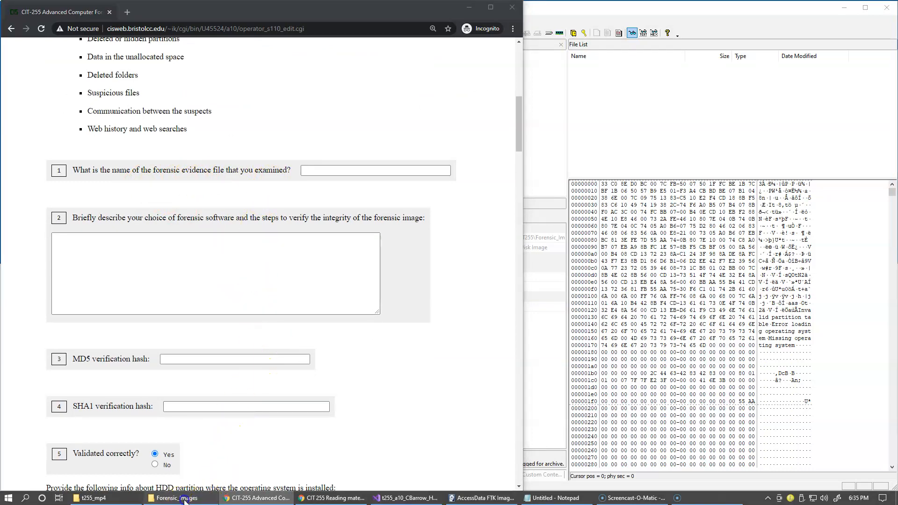
{"action": "left_click", "coordinate": [178, 498]}
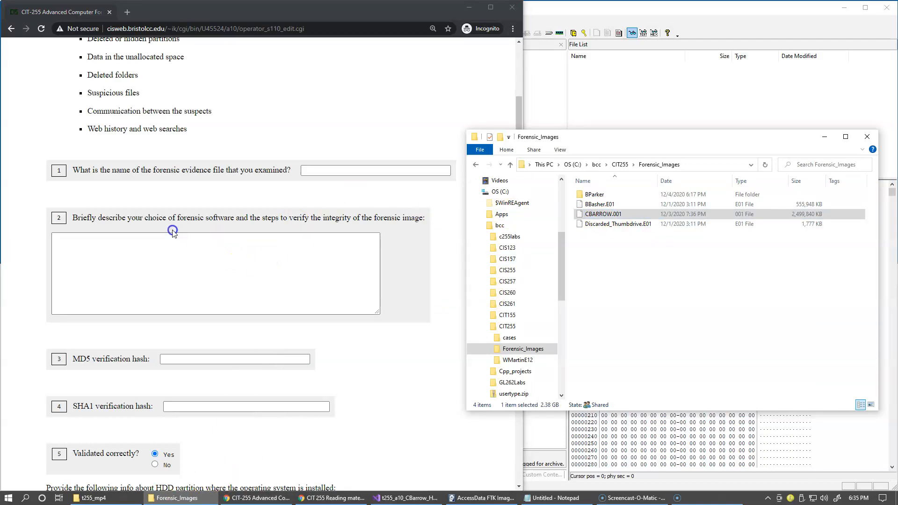
{"action": "mouse_move", "coordinate": [255, 225]}
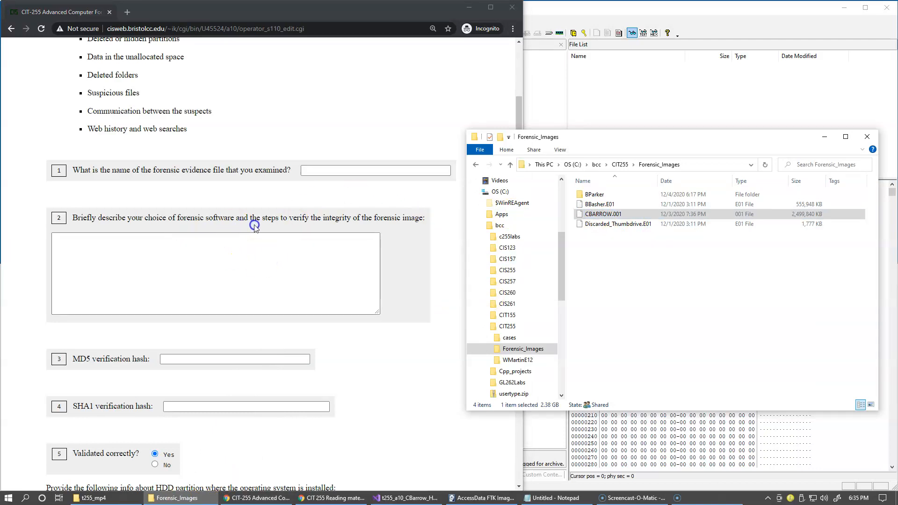
{"action": "mouse_move", "coordinate": [399, 171]}
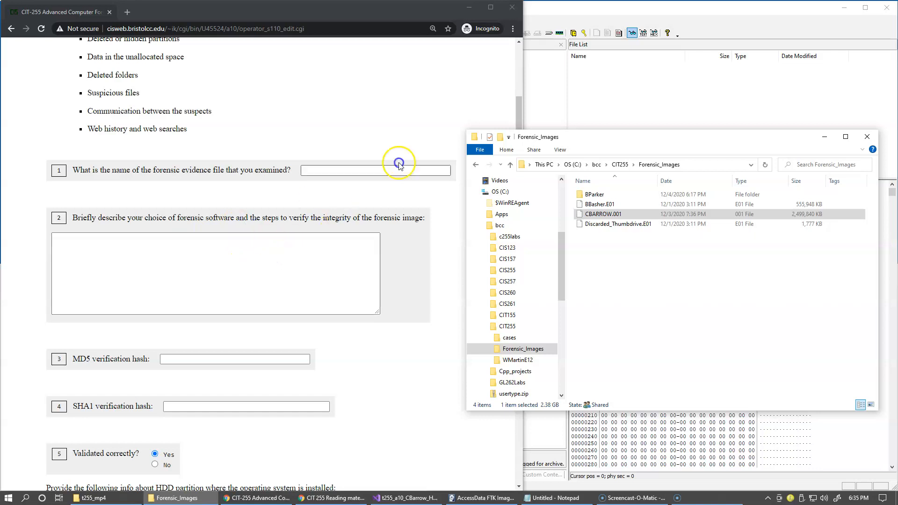
{"action": "mouse_move", "coordinate": [566, 19]}
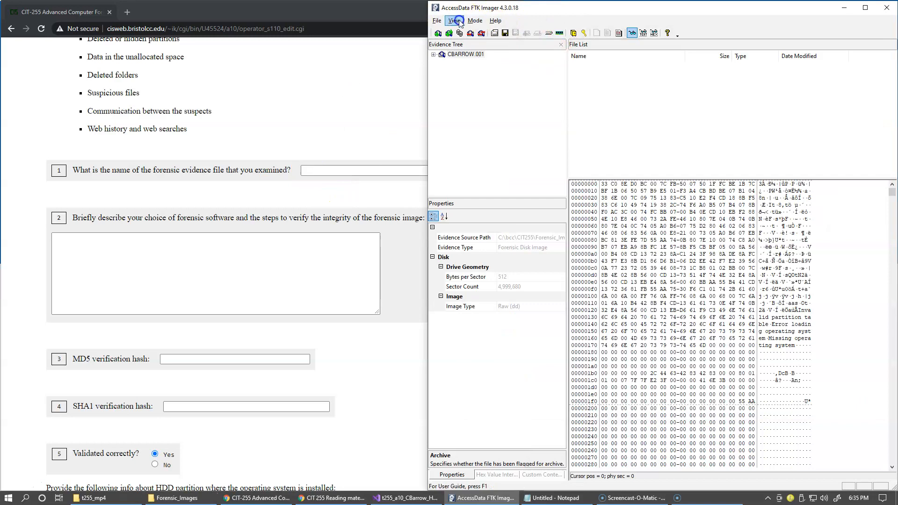
{"action": "mouse_move", "coordinate": [458, 54]}
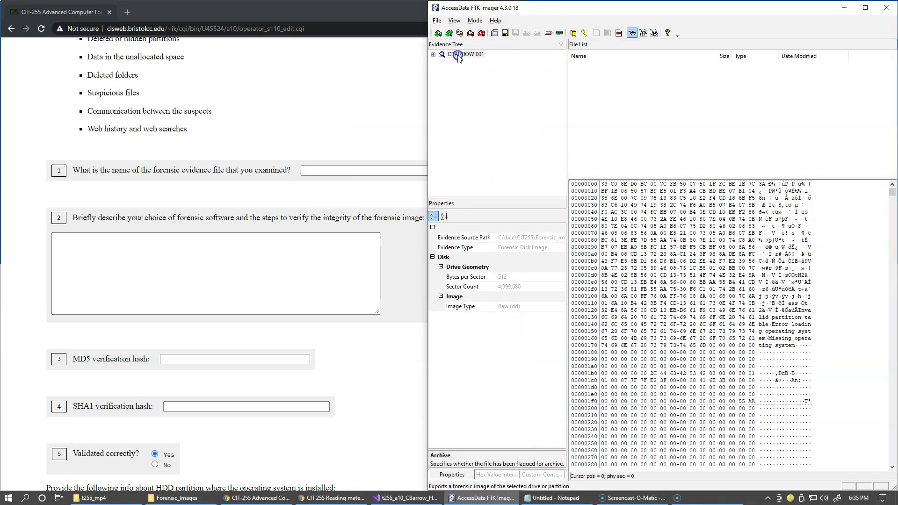
{"action": "right_click", "coordinate": [466, 54]}
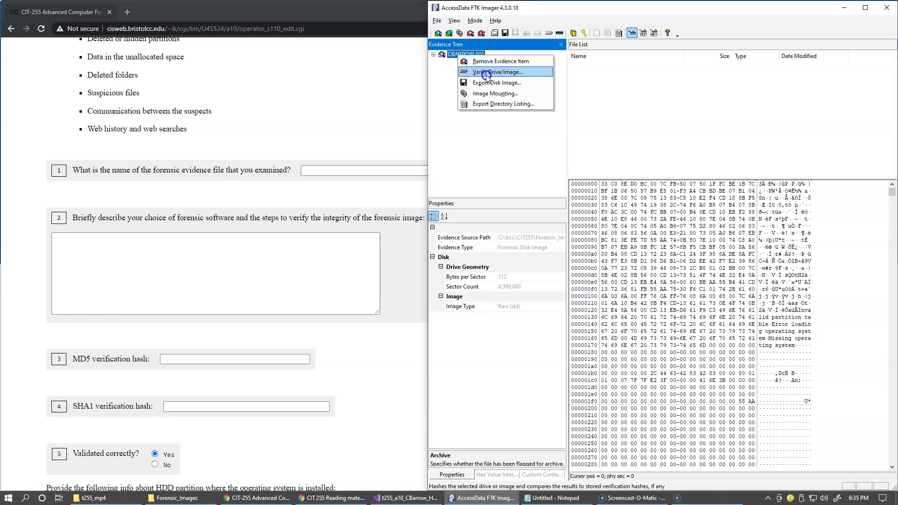
{"action": "mouse_move", "coordinate": [507, 72]}
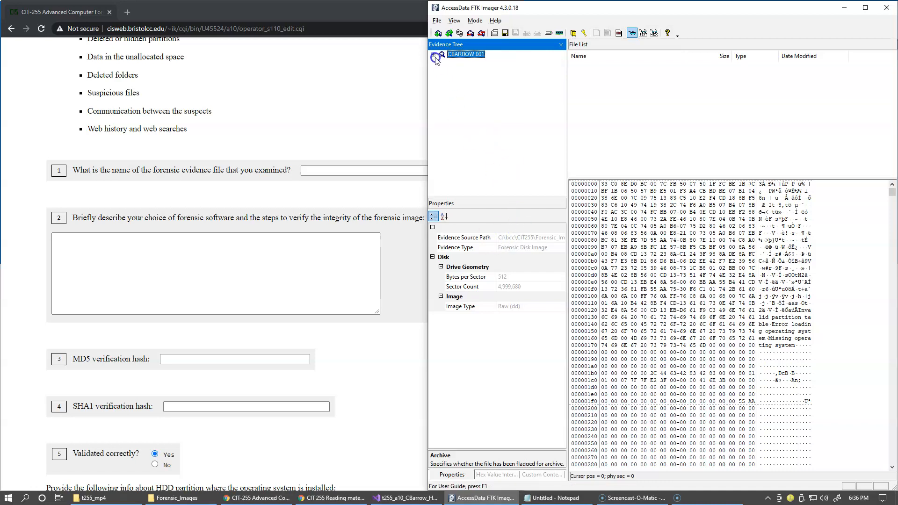
Expand CBARROW.001 and Partition 1, then select the NONAME [NTFS] volume
{"action": "left_click", "coordinate": [436, 54]}
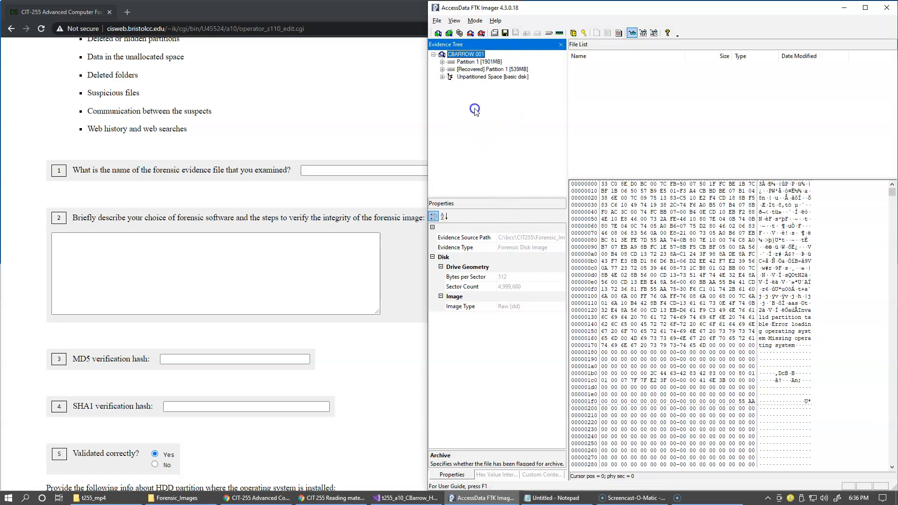
{"action": "left_click", "coordinate": [479, 61]}
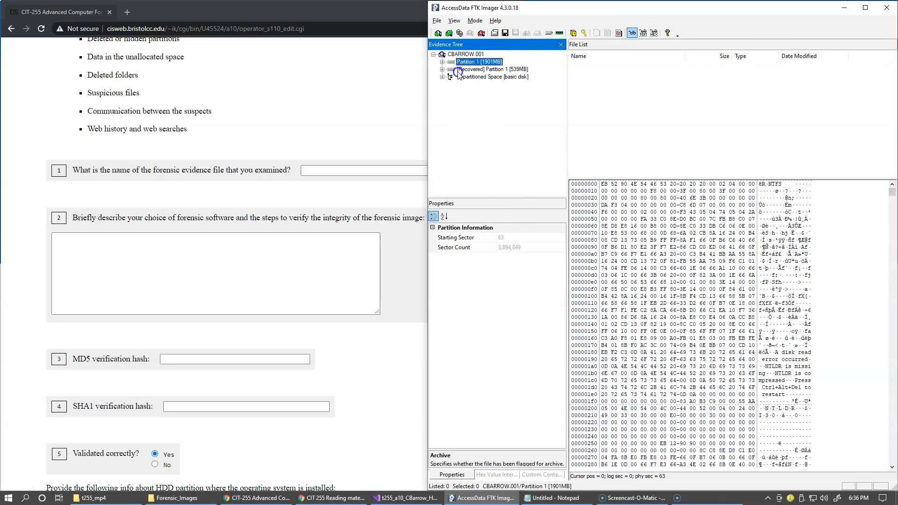
{"action": "left_click", "coordinate": [443, 61]}
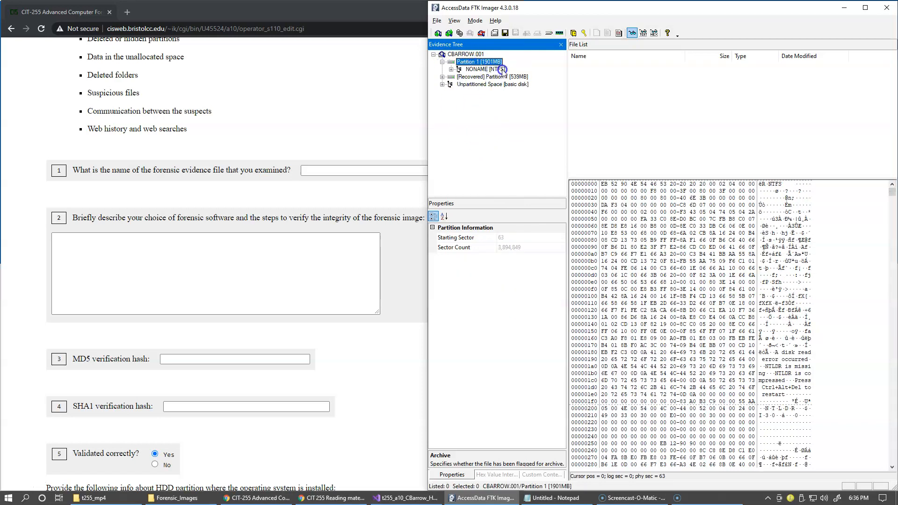
{"action": "left_click", "coordinate": [486, 69]}
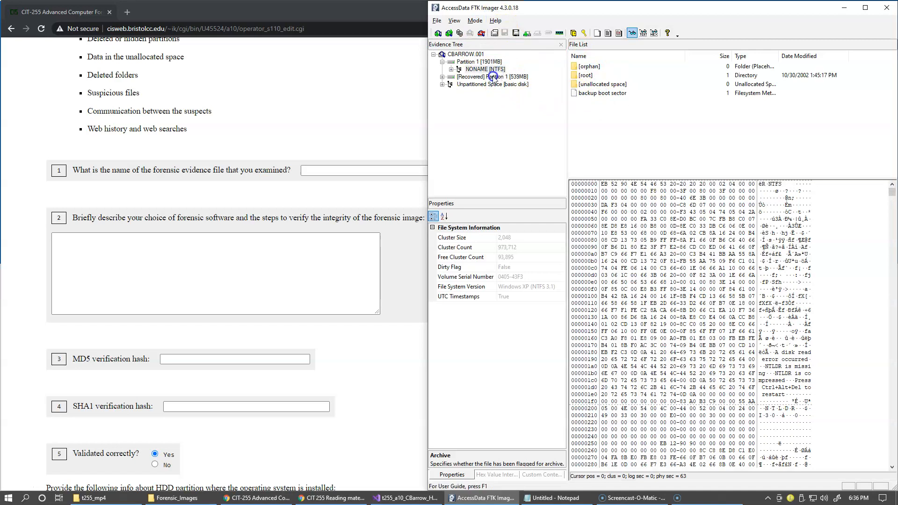
Expand [Recovered] Partition 1, the DATA [FAT32] volume and its [root] folders
{"action": "left_click", "coordinate": [490, 76]}
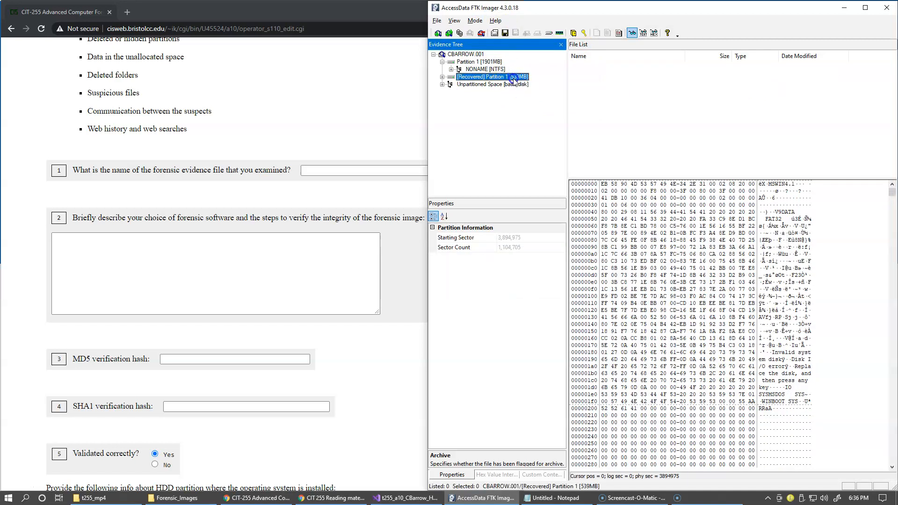
{"action": "left_click", "coordinate": [442, 77]}
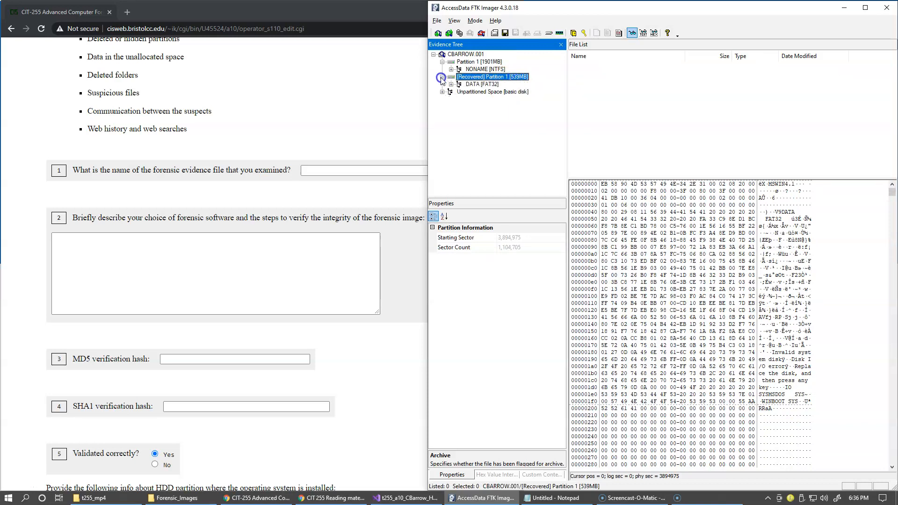
{"action": "left_click", "coordinate": [442, 85]}
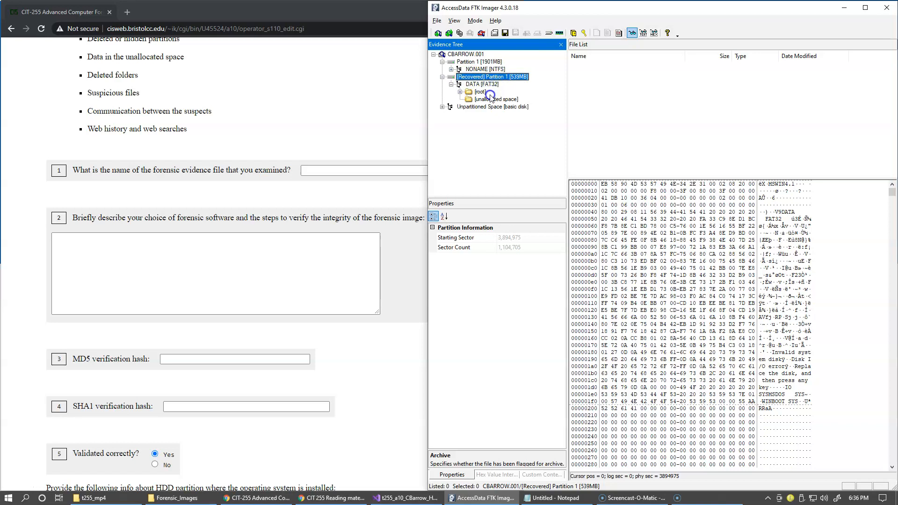
{"action": "left_click", "coordinate": [463, 92]}
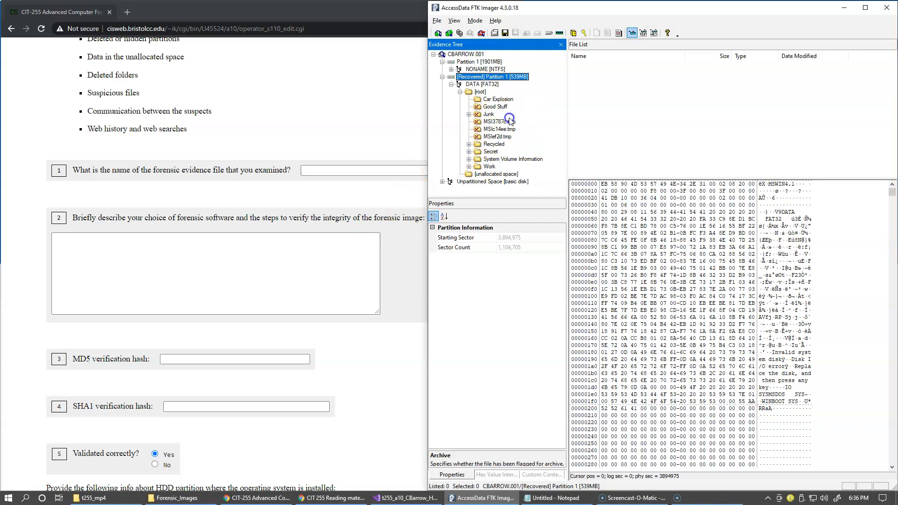
{"action": "mouse_move", "coordinate": [516, 122]}
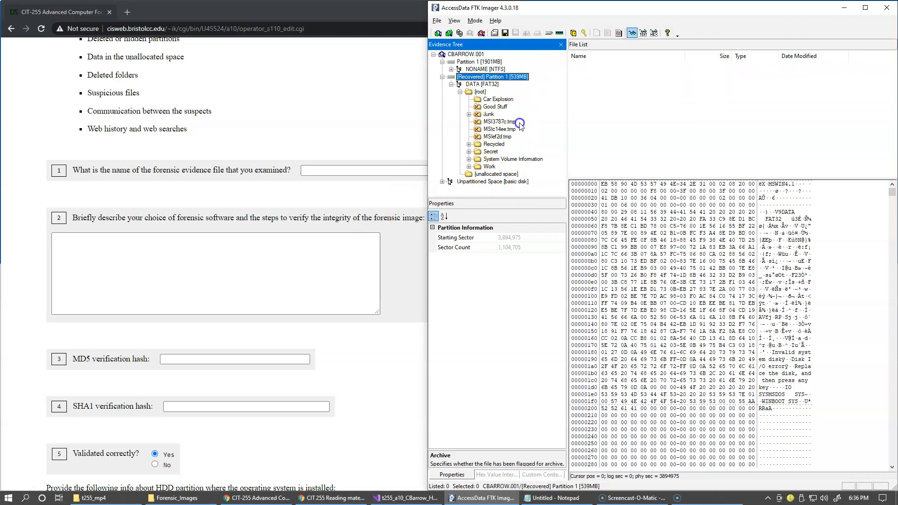
{"action": "left_click", "coordinate": [442, 76]}
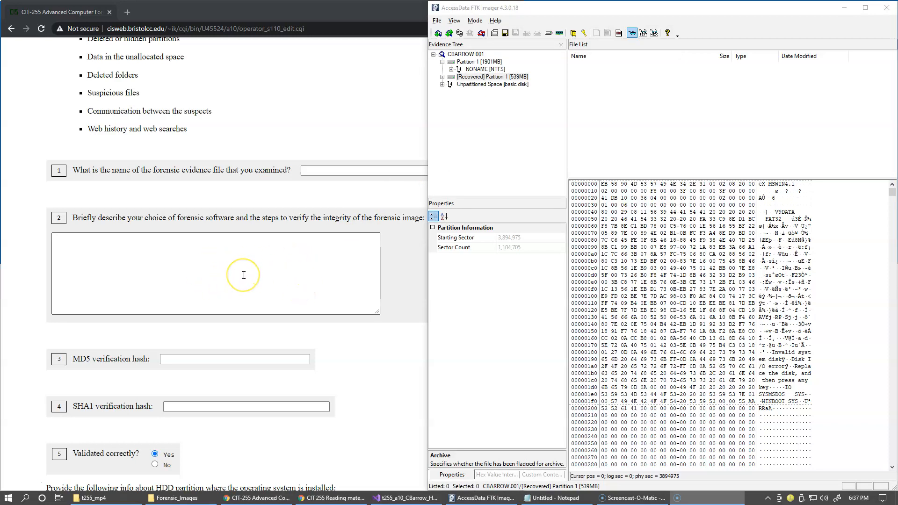
{"action": "mouse_move", "coordinate": [214, 292]}
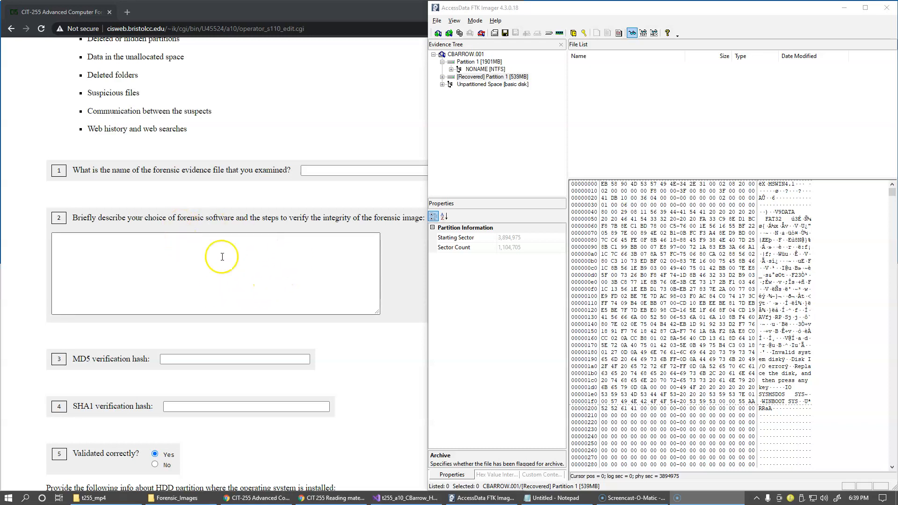
{"action": "mouse_move", "coordinate": [194, 217]}
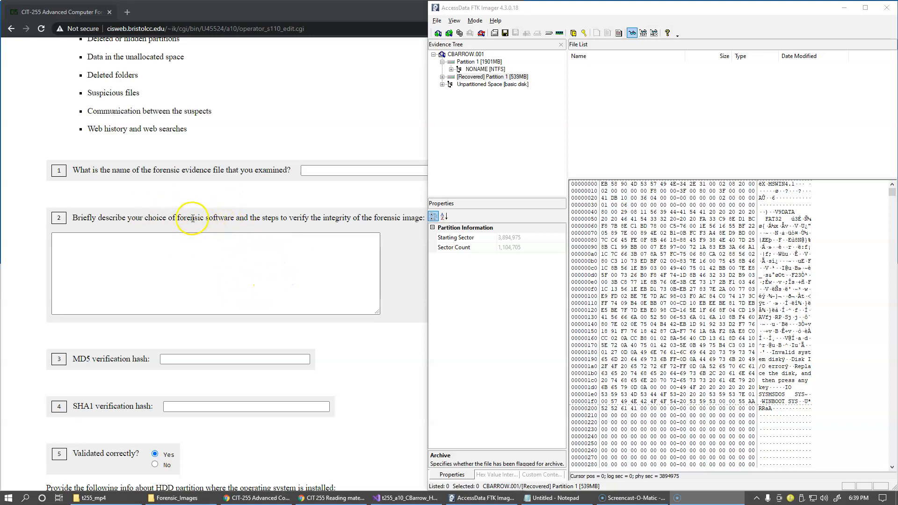
{"action": "mouse_move", "coordinate": [275, 228]}
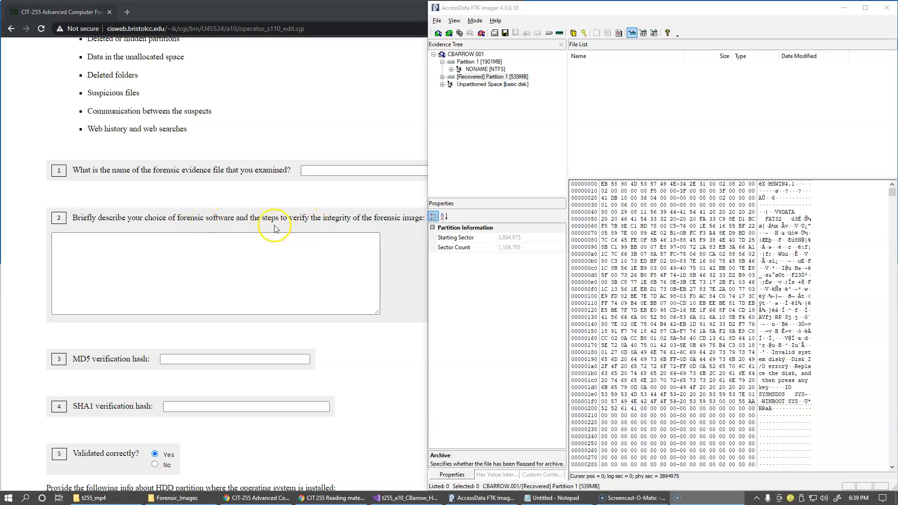
{"action": "mouse_move", "coordinate": [398, 229]}
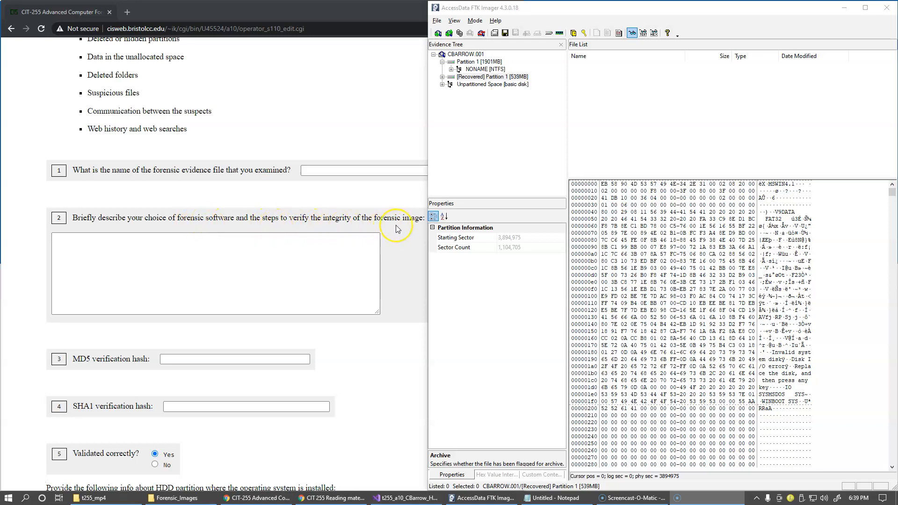
{"action": "mouse_move", "coordinate": [503, 84]}
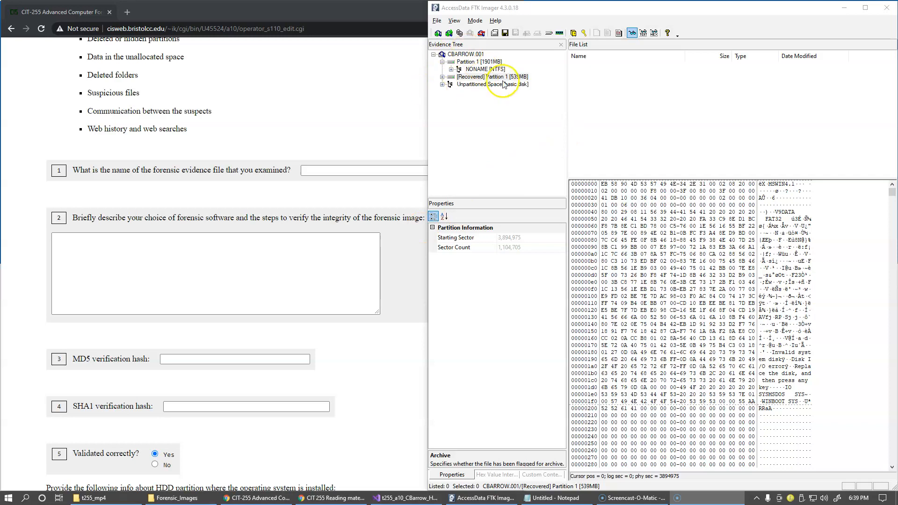
{"action": "mouse_move", "coordinate": [441, 153]}
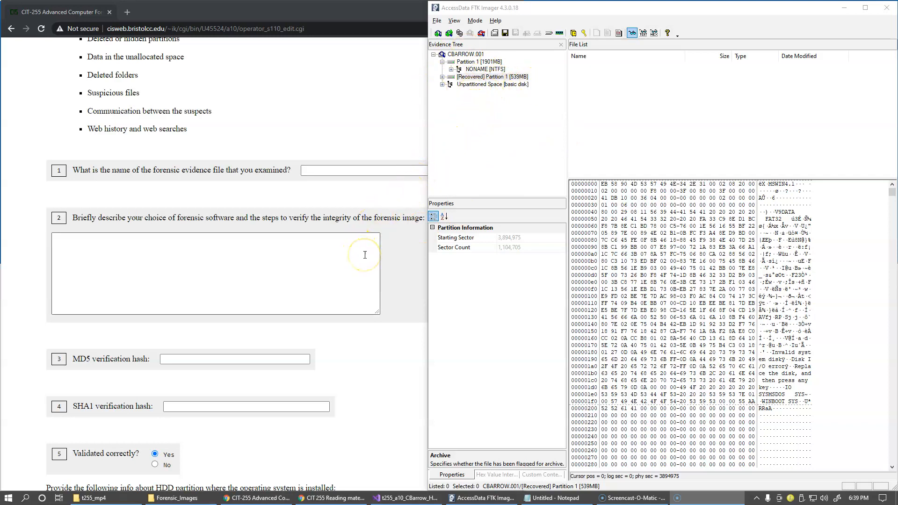
Scroll the form through questions 3–11 on MD5/SHA1 hashes, validation and HDD partitions
{"action": "scroll", "scroll_direction": "down", "scroll_amount": 3}
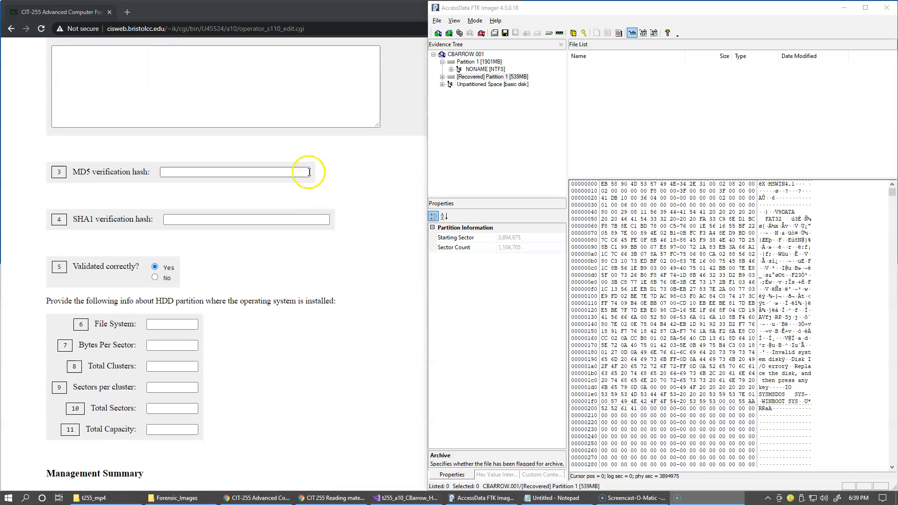
{"action": "mouse_move", "coordinate": [389, 74]}
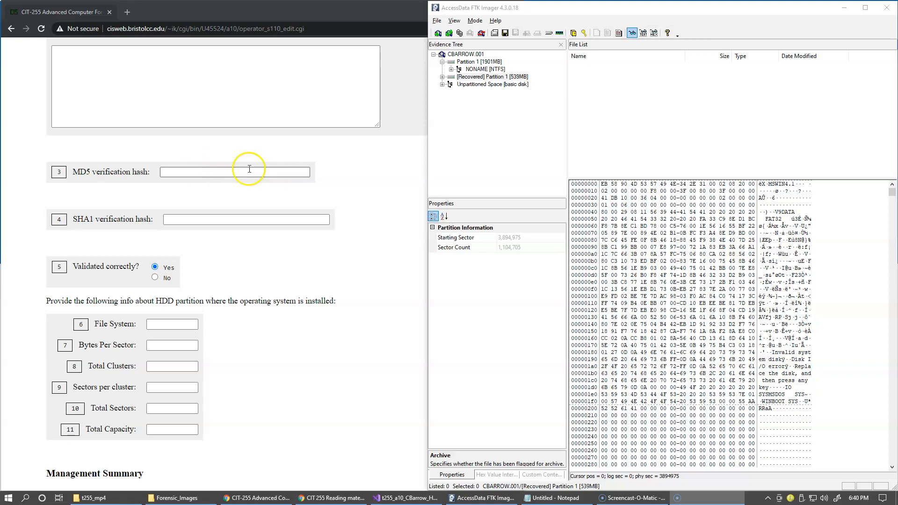
{"action": "scroll", "scroll_direction": "down", "scroll_amount": 3}
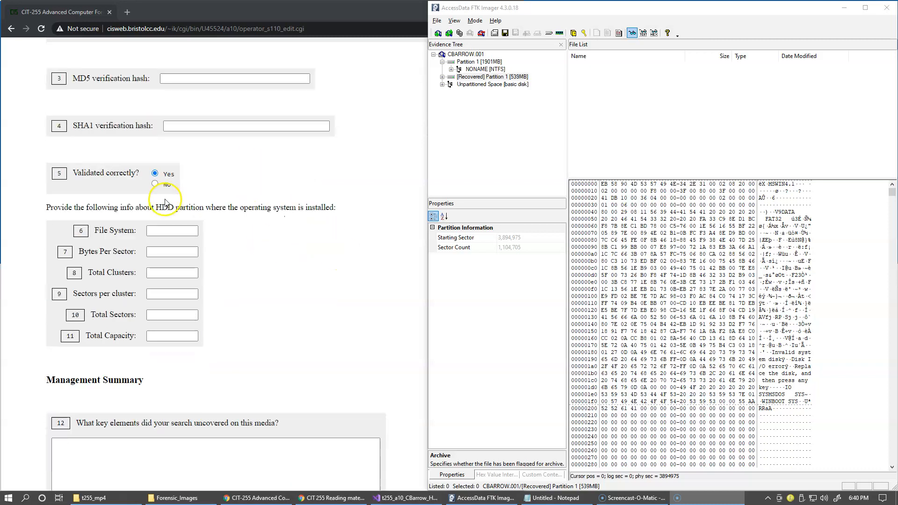
{"action": "mouse_move", "coordinate": [194, 190]}
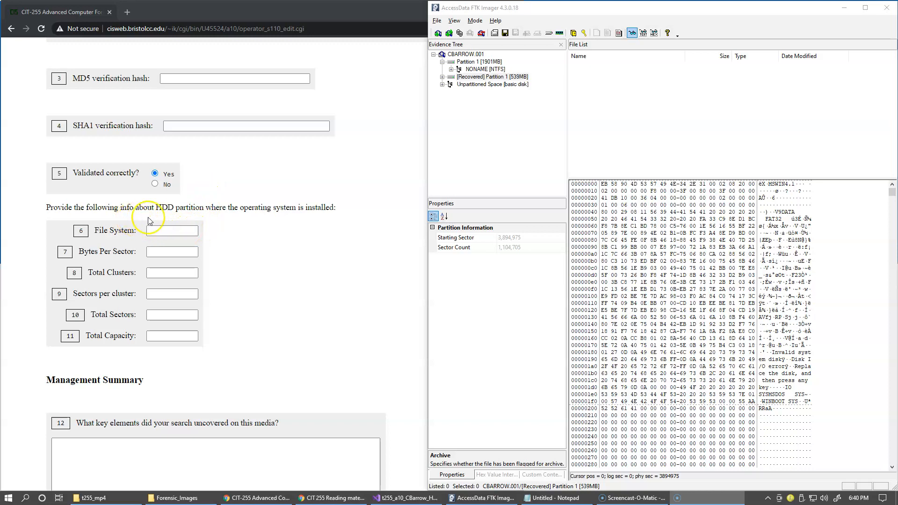
{"action": "mouse_move", "coordinate": [250, 209]}
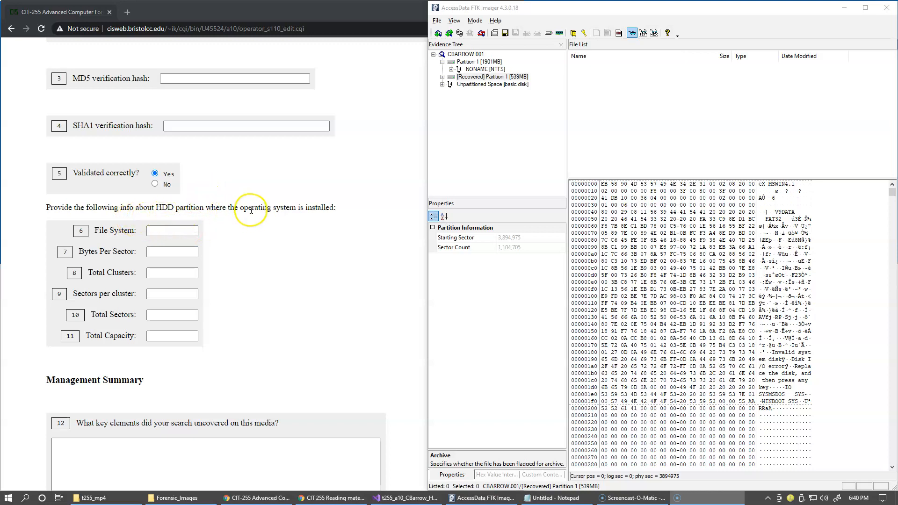
{"action": "mouse_move", "coordinate": [332, 206]}
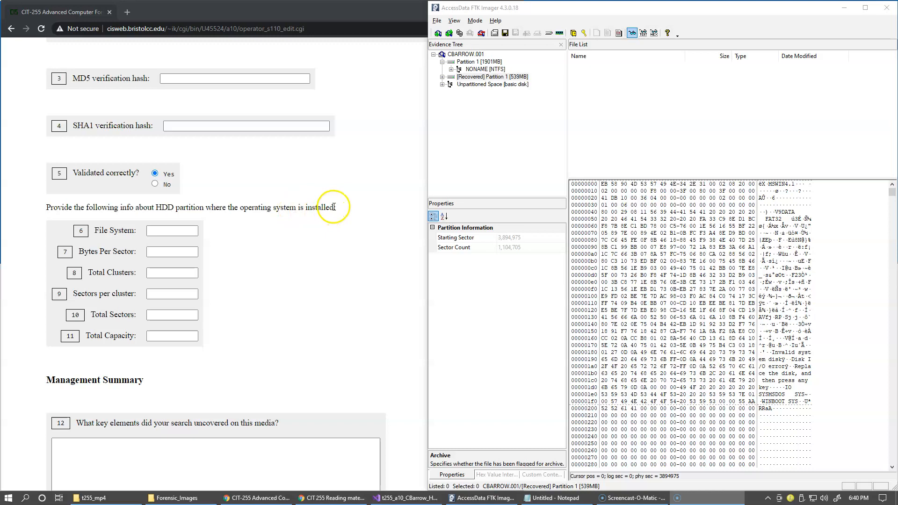
{"action": "mouse_move", "coordinate": [487, 68]}
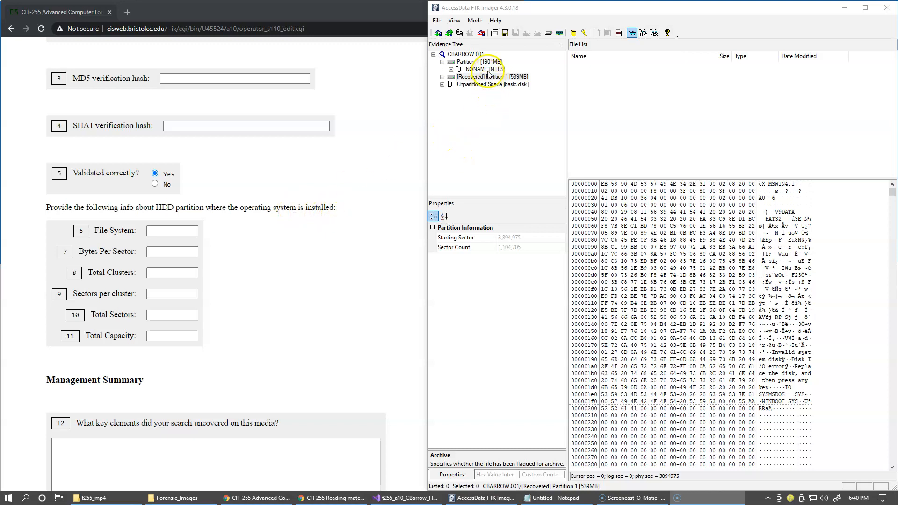
Expand and collapse the recovered partition, then select NONAME [NTFS] to show its file system details
{"action": "left_click", "coordinate": [449, 76]}
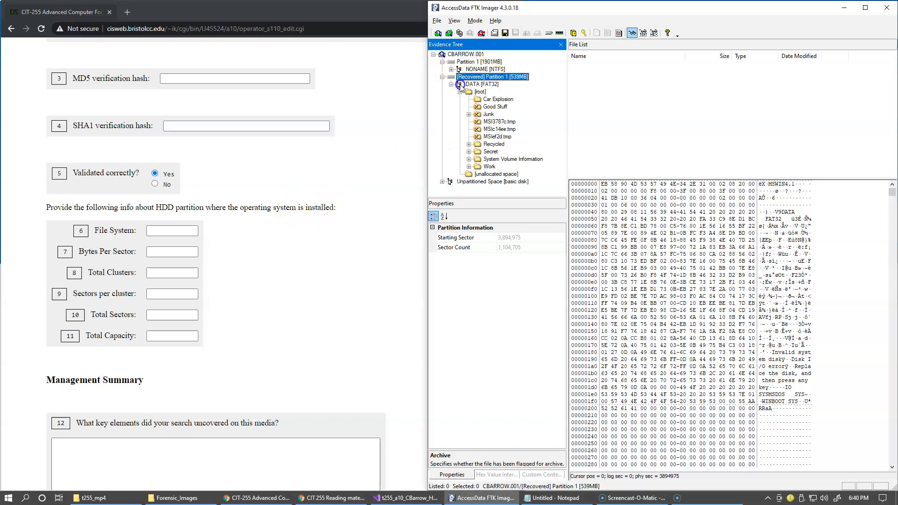
{"action": "left_click", "coordinate": [460, 84]}
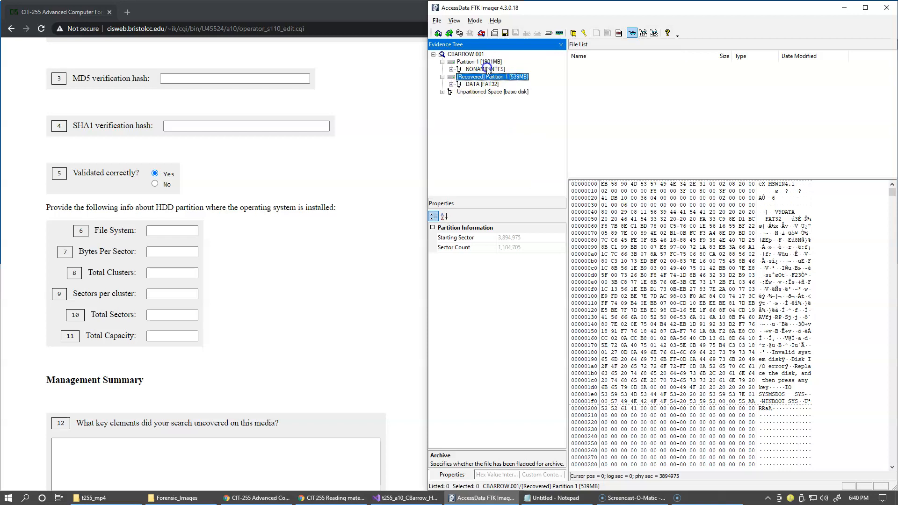
{"action": "left_click", "coordinate": [486, 69]}
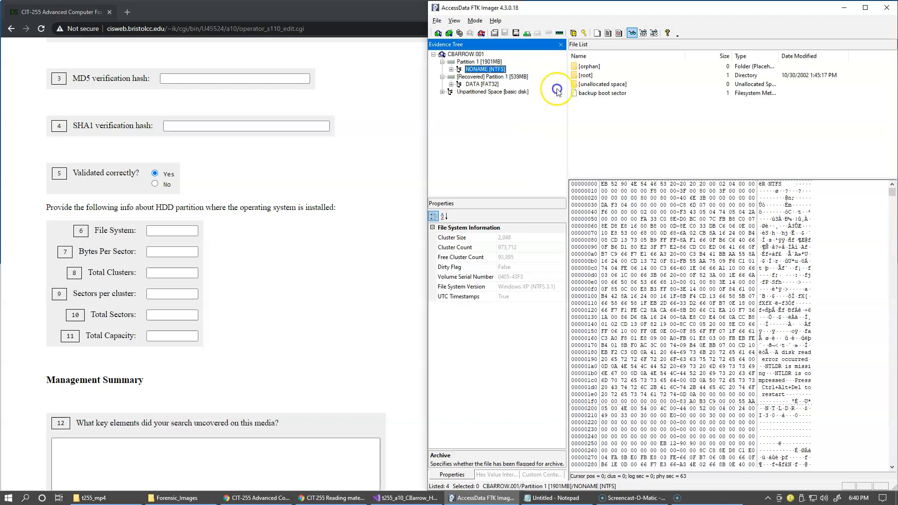
{"action": "mouse_move", "coordinate": [599, 109]}
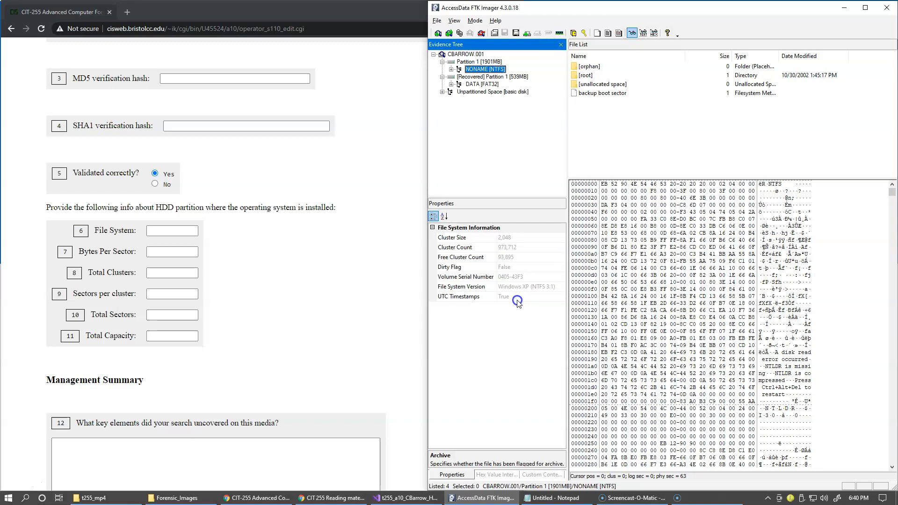
{"action": "mouse_move", "coordinate": [479, 226]}
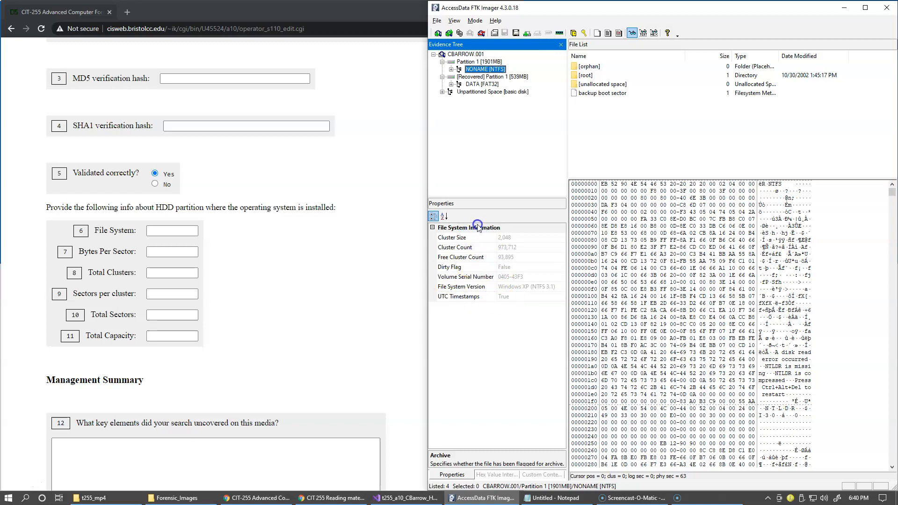
{"action": "mouse_move", "coordinate": [488, 310]}
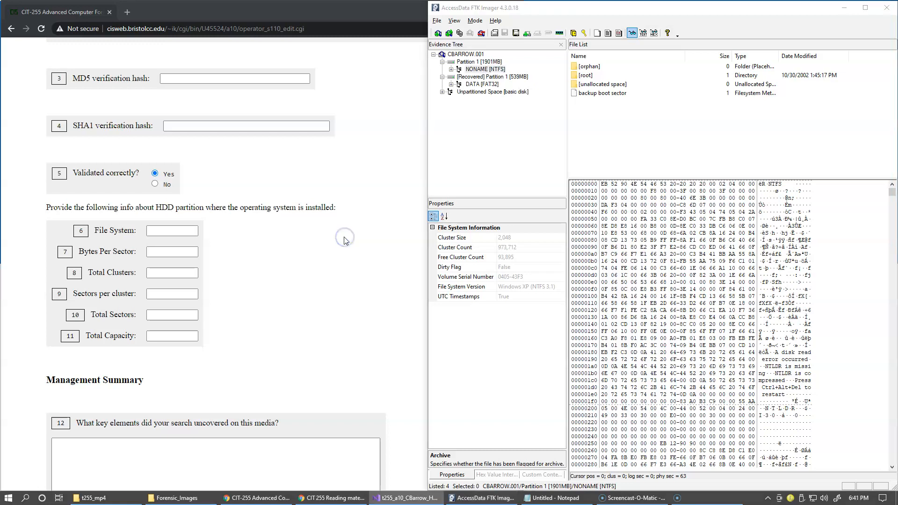
Scroll the form down to question 12, Examination Details and question 13
{"action": "scroll", "scroll_direction": "down", "scroll_amount": 3}
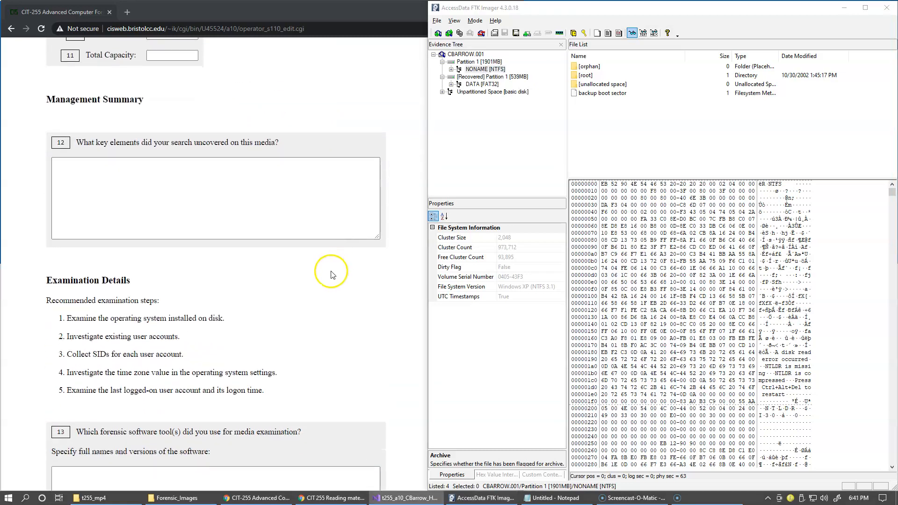
{"action": "scroll", "scroll_direction": "down", "scroll_amount": 3}
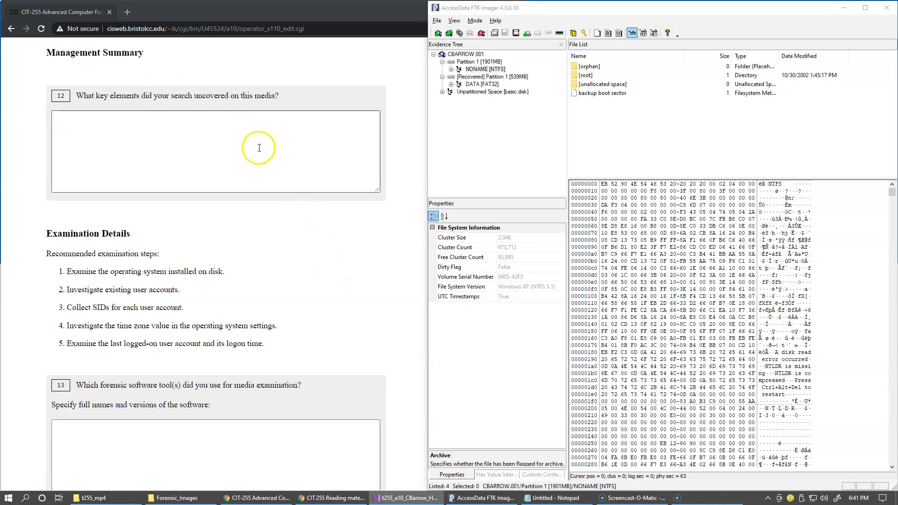
{"action": "mouse_move", "coordinate": [258, 148]}
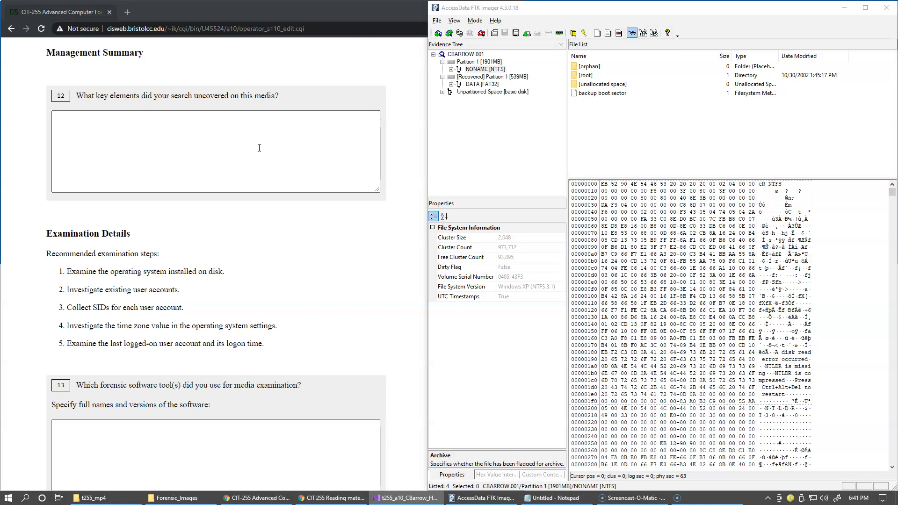
{"action": "mouse_move", "coordinate": [235, 135]}
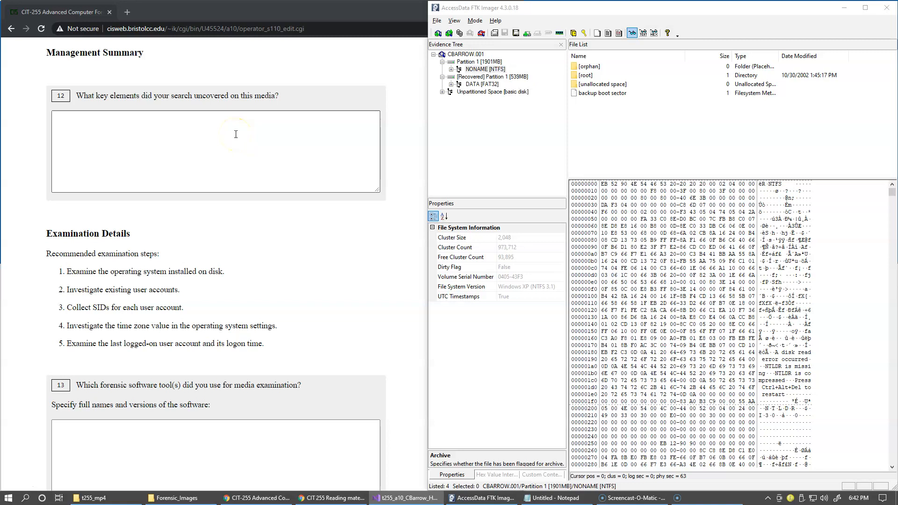
{"action": "mouse_move", "coordinate": [435, 108]}
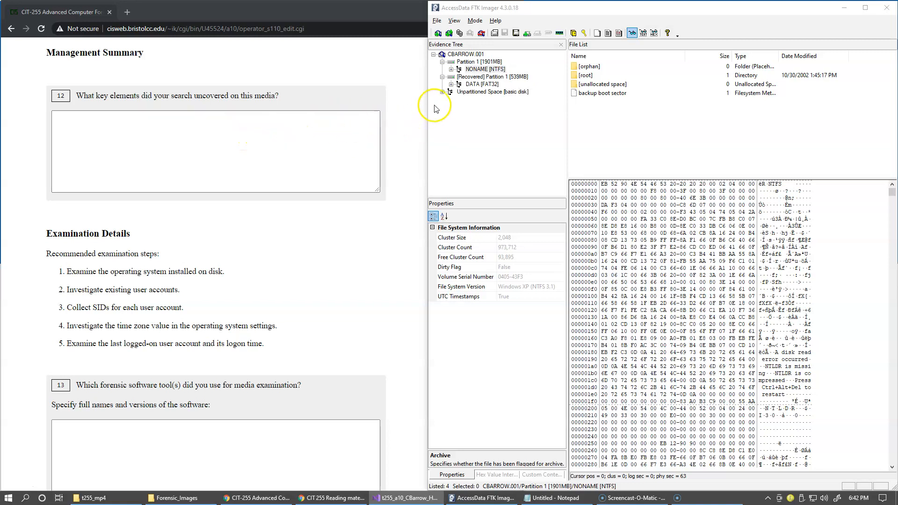
Expand the recovered DATA [FAT32] root and open Car Explosion to show its JPEG files
{"action": "left_click", "coordinate": [465, 85]}
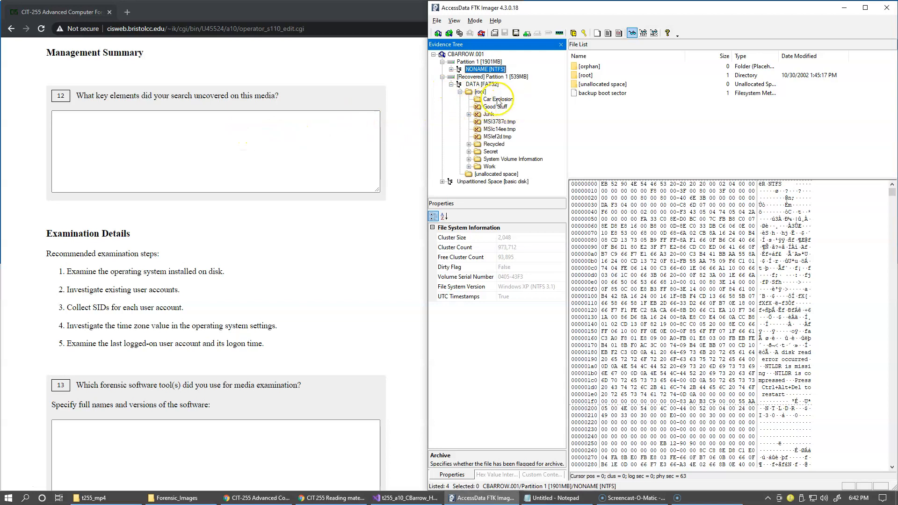
{"action": "left_click", "coordinate": [498, 99]}
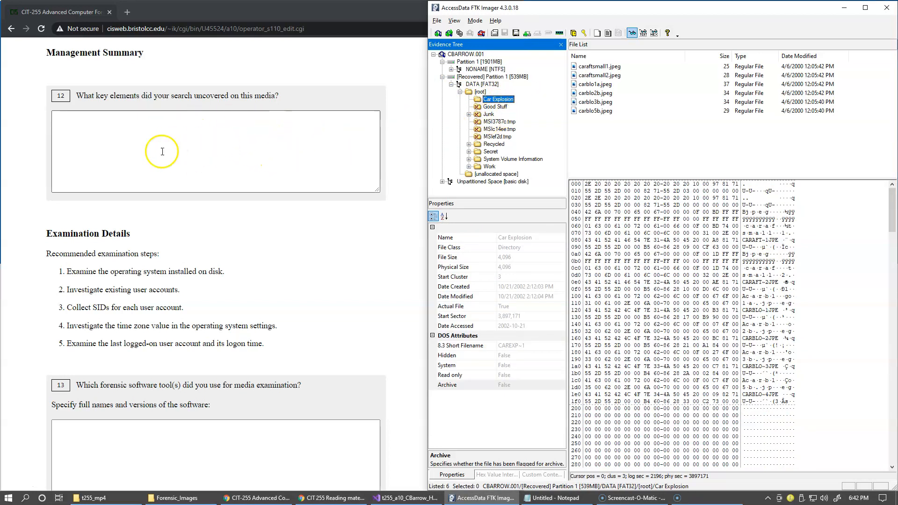
{"action": "mouse_move", "coordinate": [233, 158]}
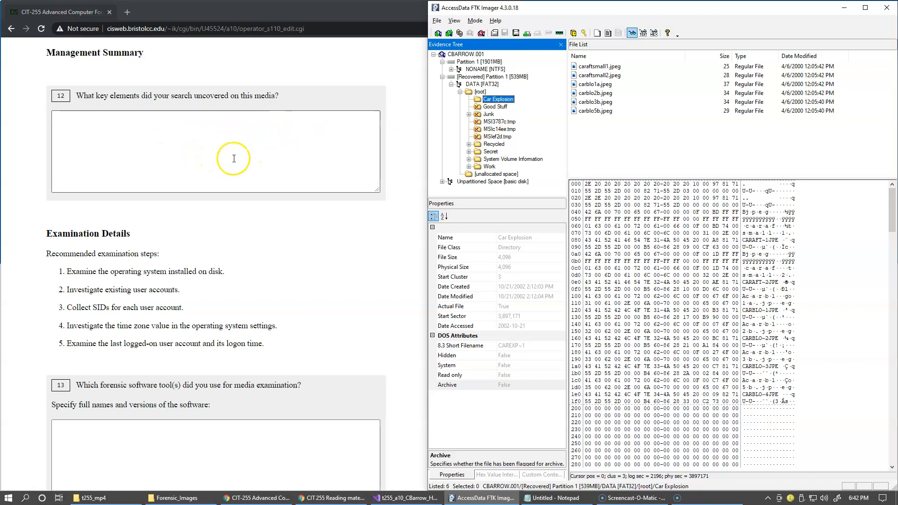
{"action": "mouse_move", "coordinate": [217, 156]}
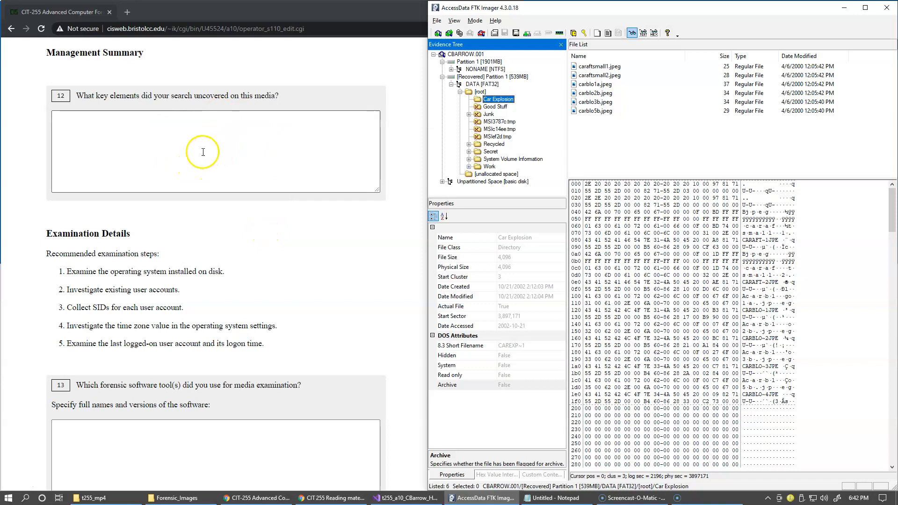
{"action": "mouse_move", "coordinate": [237, 234]}
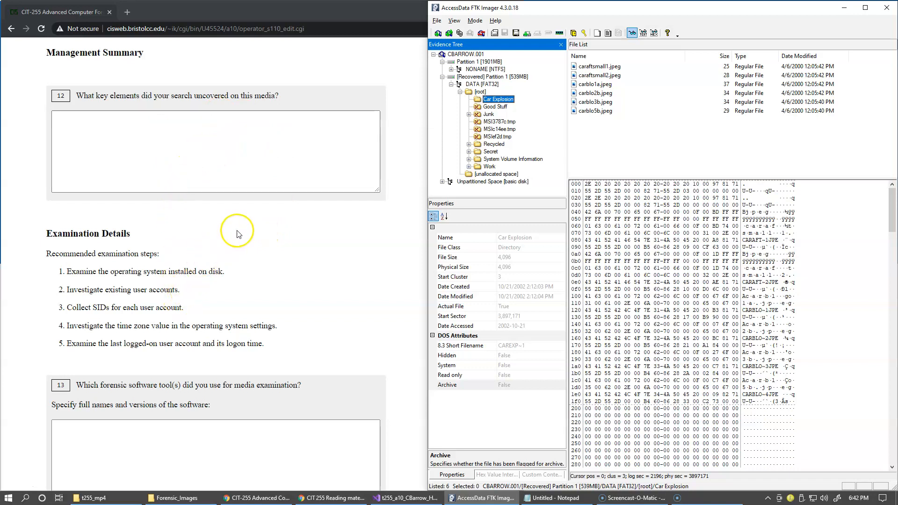